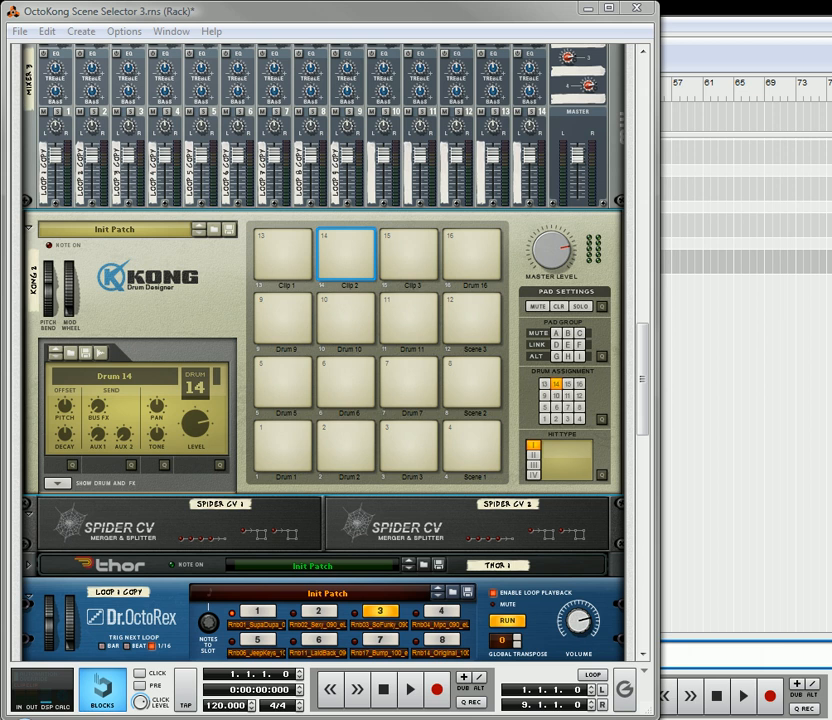
pyautogui.moveTo(233, 285)
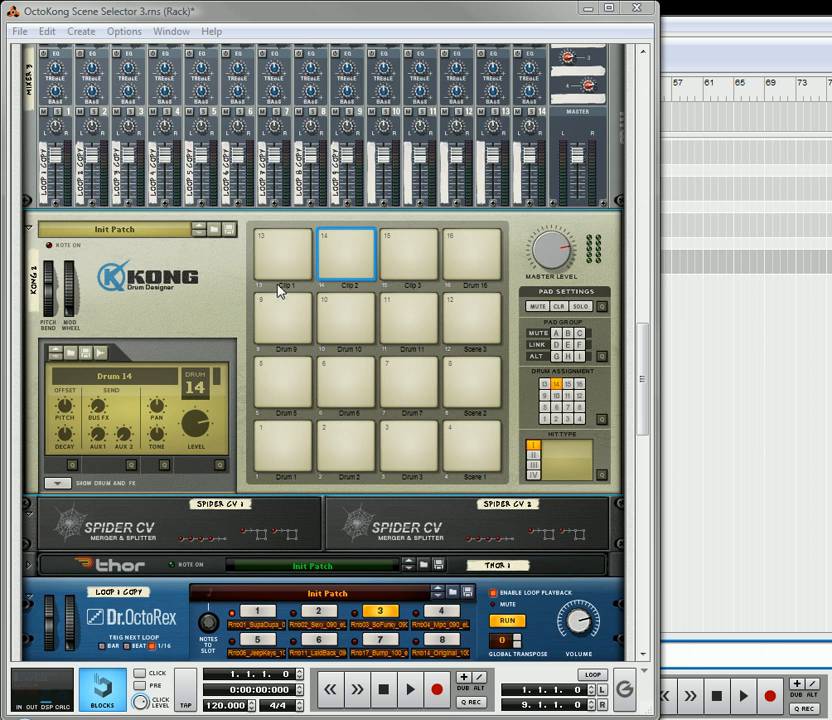
pyautogui.moveTo(282, 262)
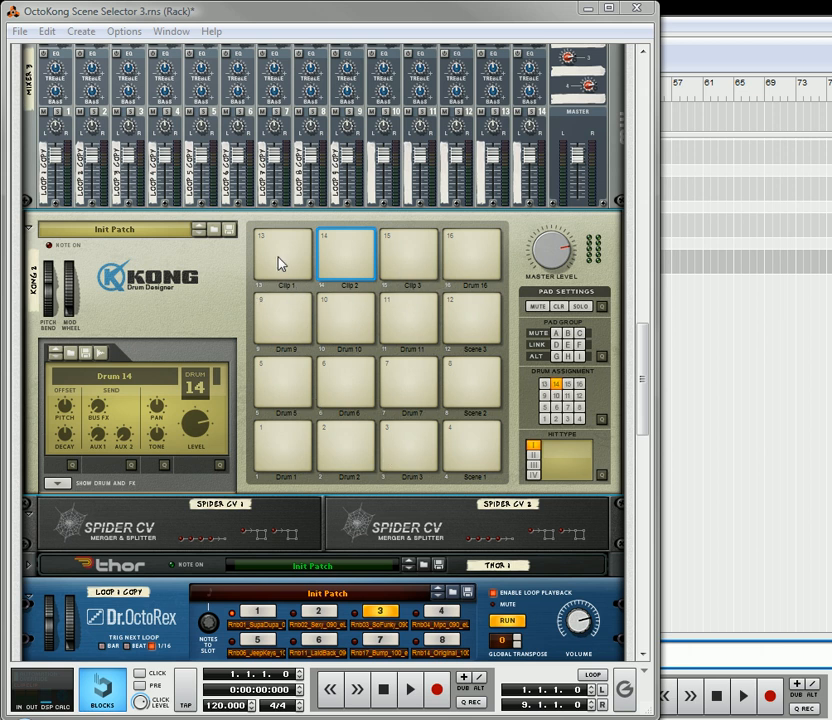
pyautogui.moveTo(378, 503)
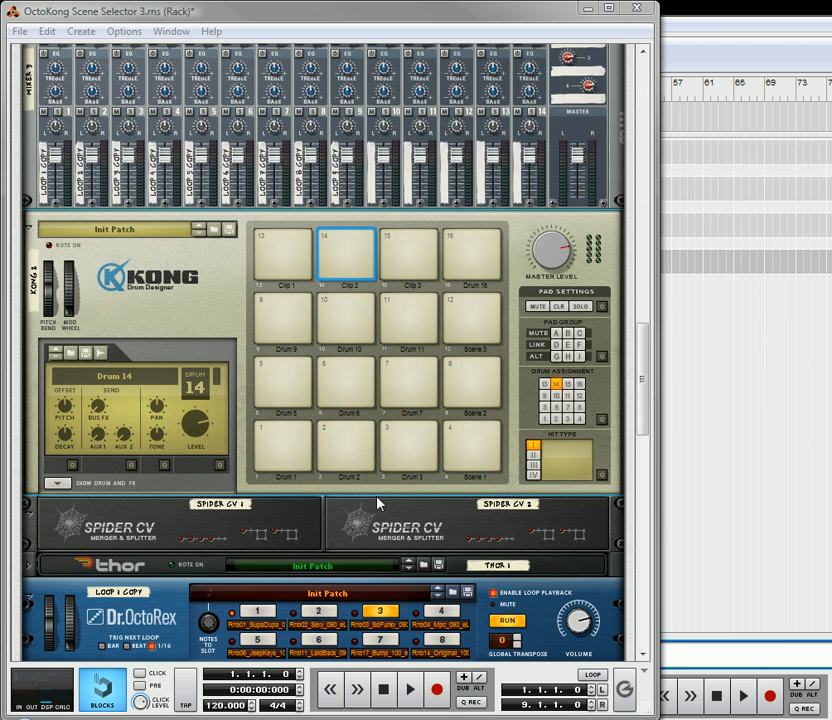
pyautogui.moveTo(303, 347)
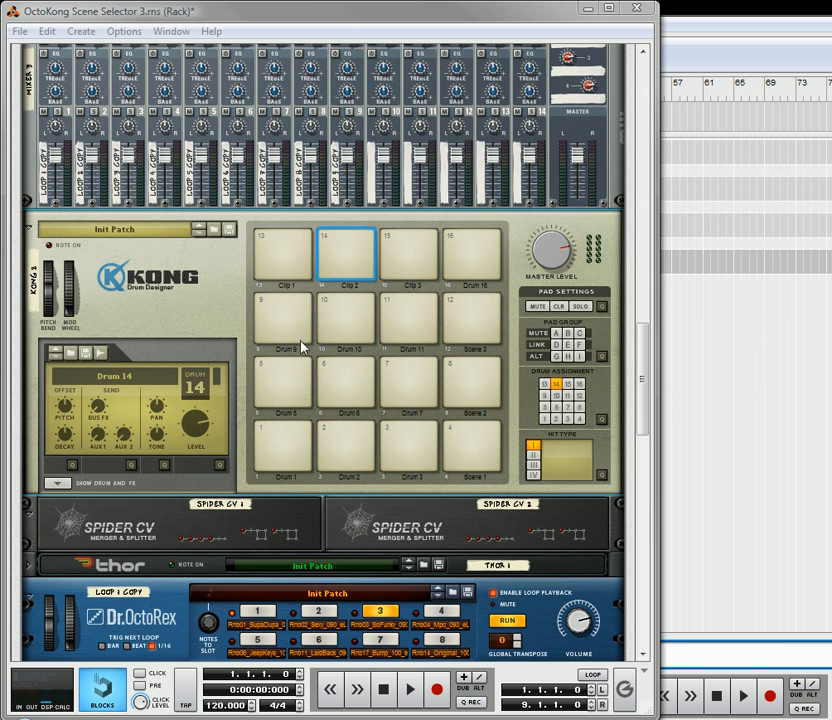
pyautogui.moveTo(308, 487)
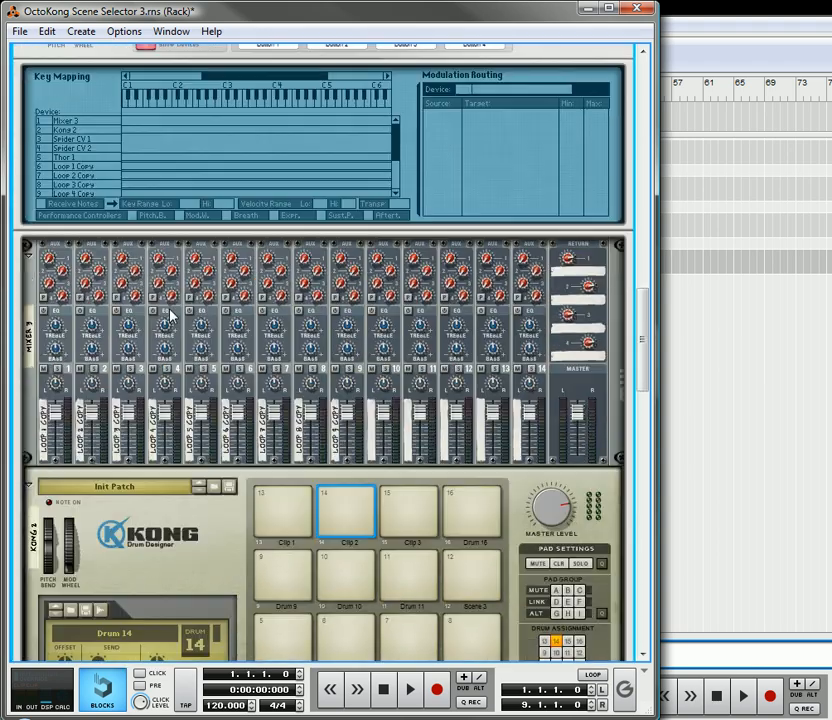
# Scroll through the rear panels of Kong, the Spider CV units, Thor and the mixer
pyautogui.scroll(-3)
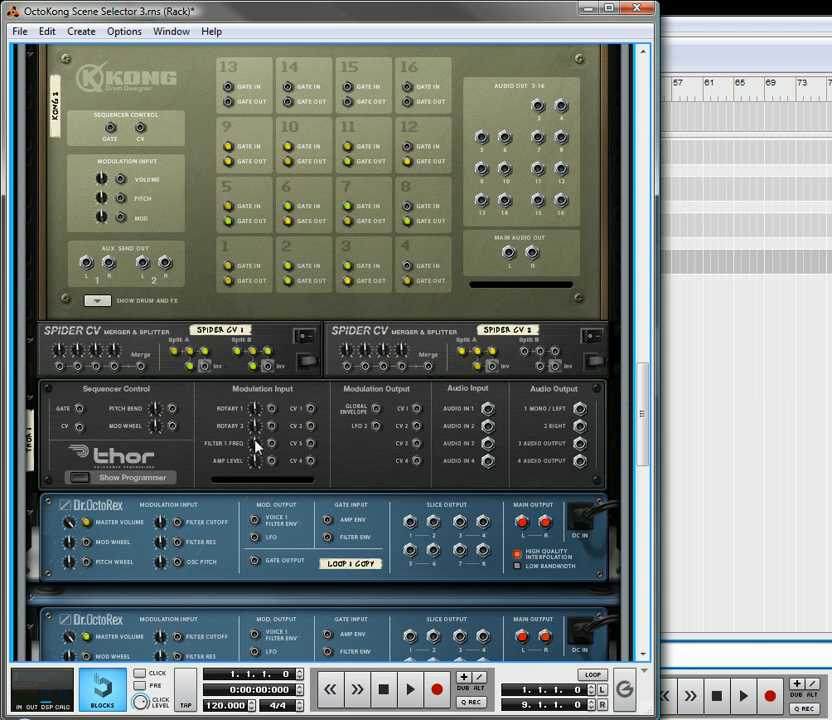
pyautogui.moveTo(425, 417)
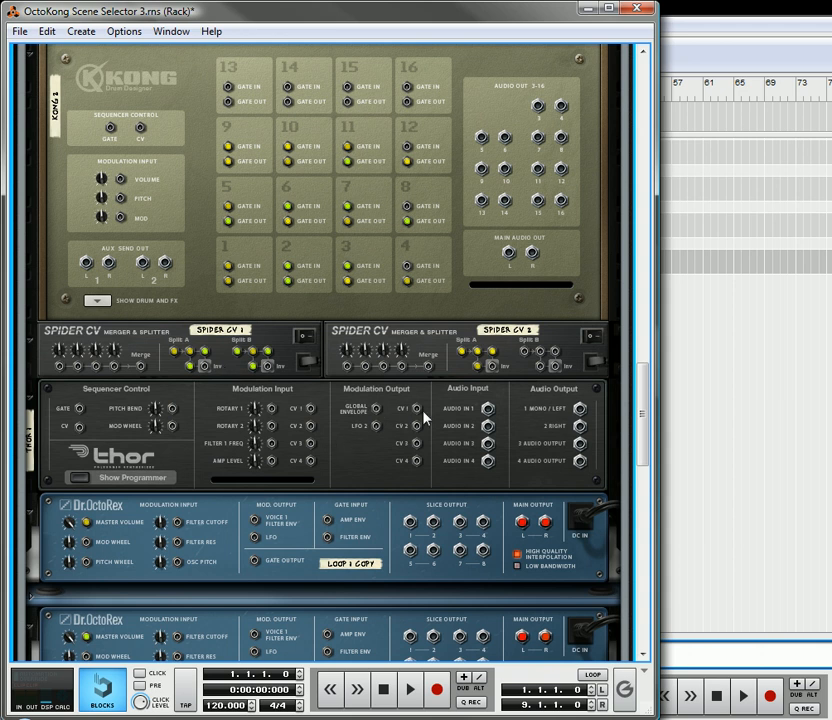
pyautogui.scroll(3)
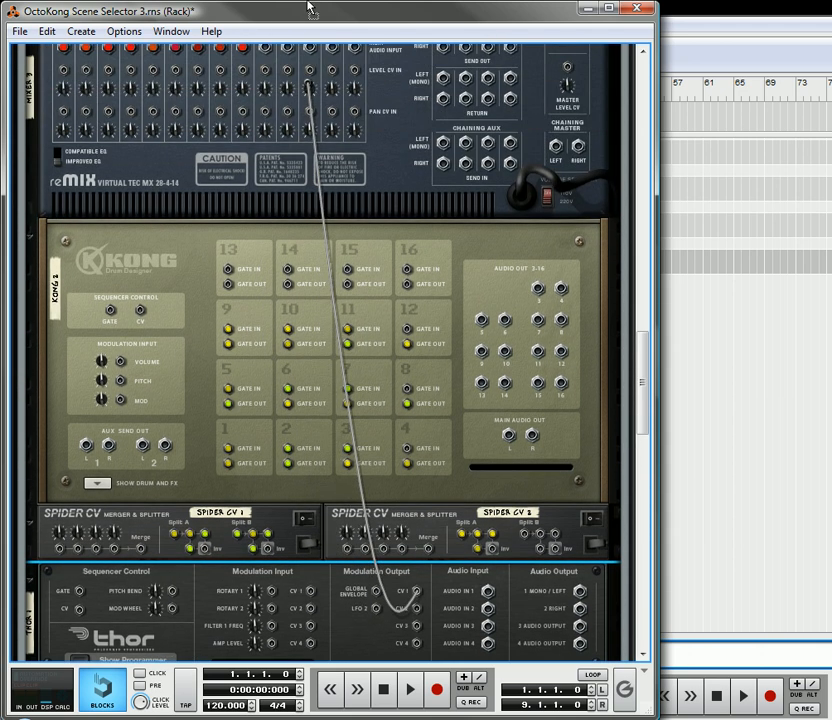
pyautogui.scroll(3)
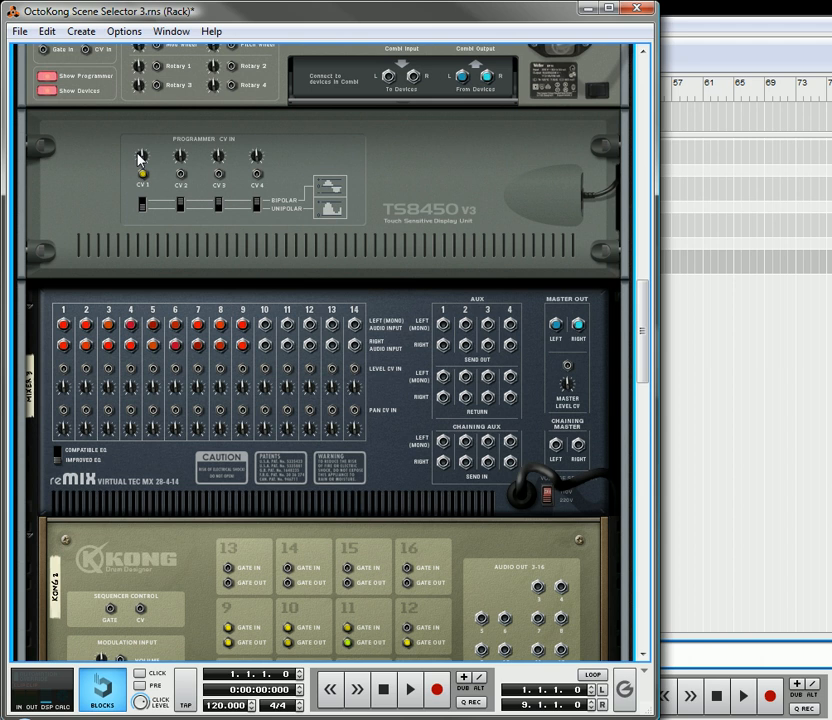
pyautogui.scroll(-3)
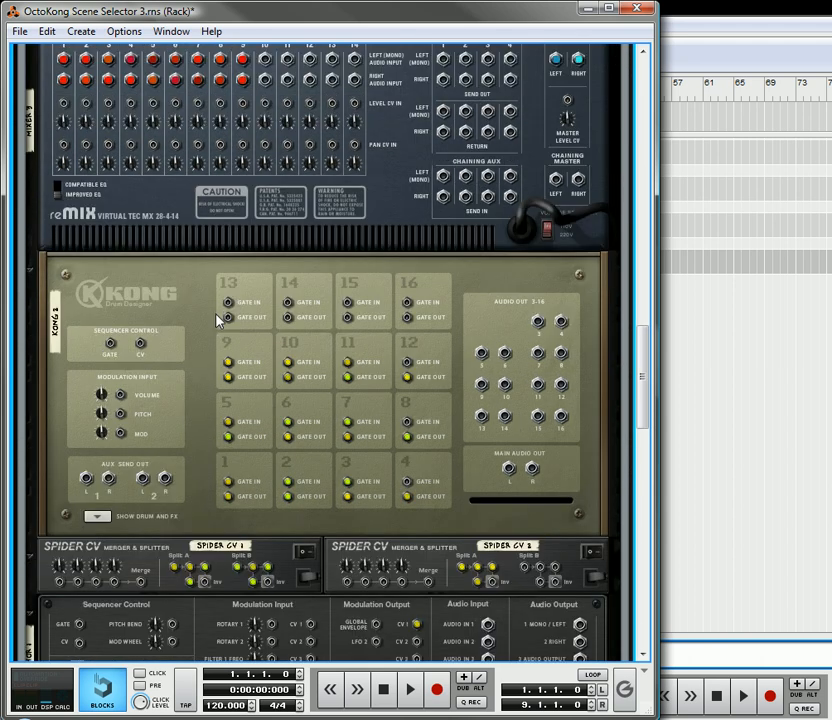
pyautogui.scroll(-3)
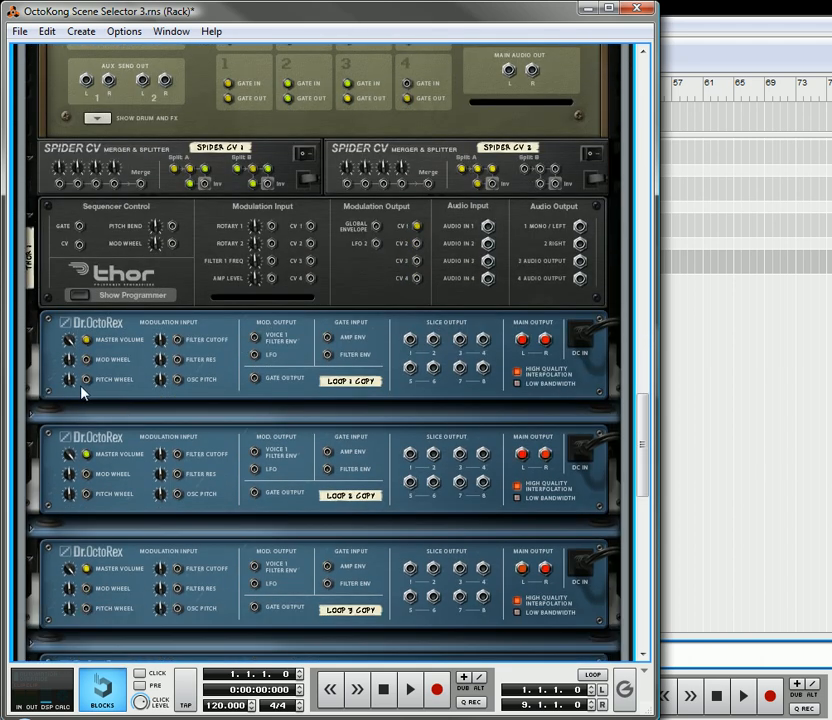
pyautogui.moveTo(82, 305)
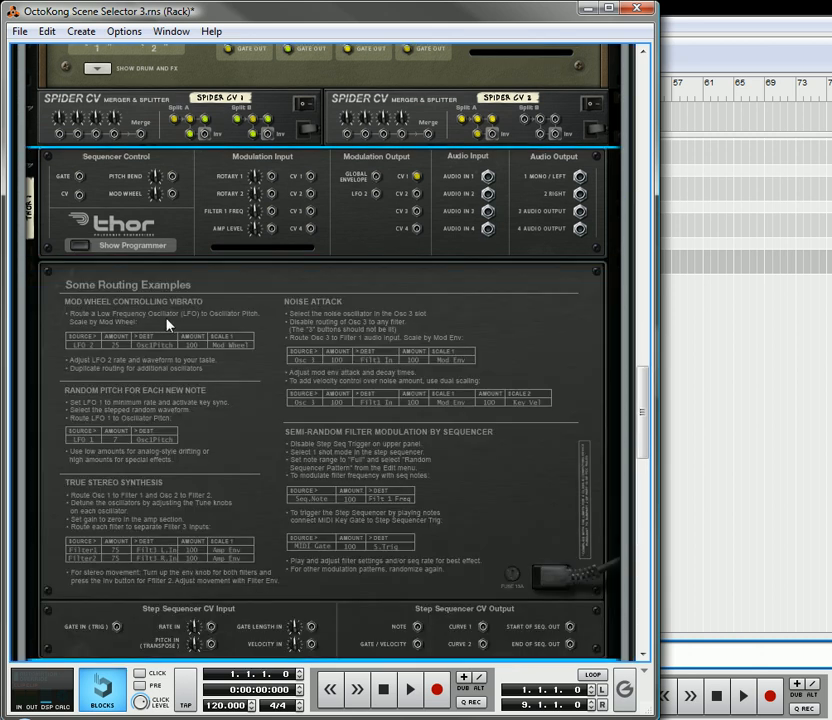
pyautogui.scroll(3)
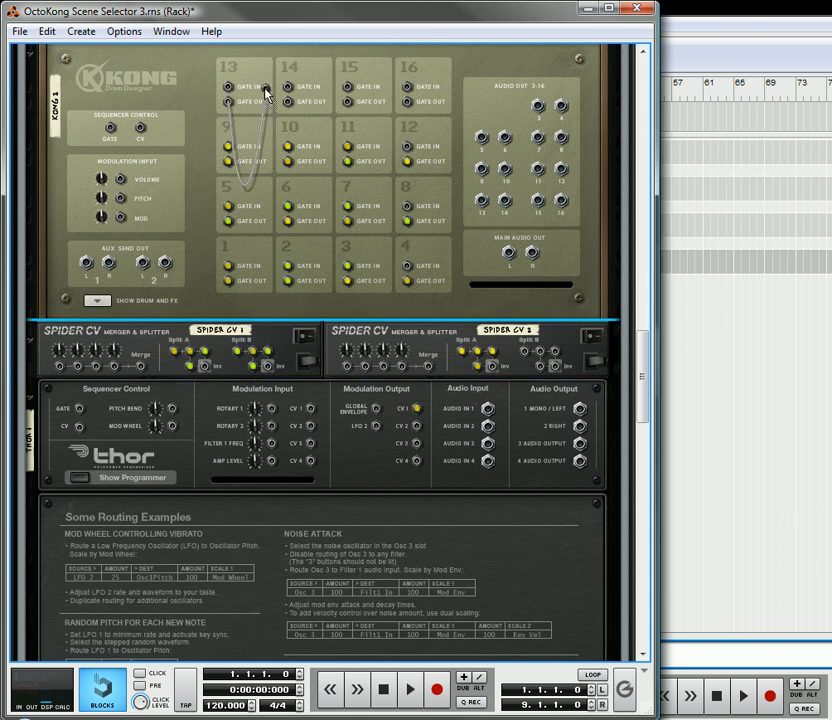
pyautogui.scroll(-3)
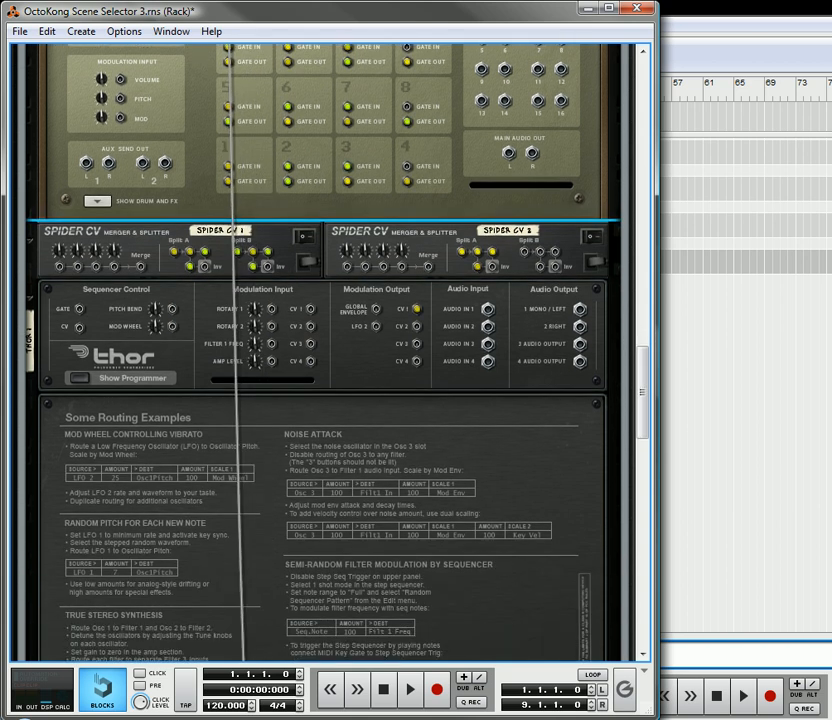
pyautogui.scroll(-3)
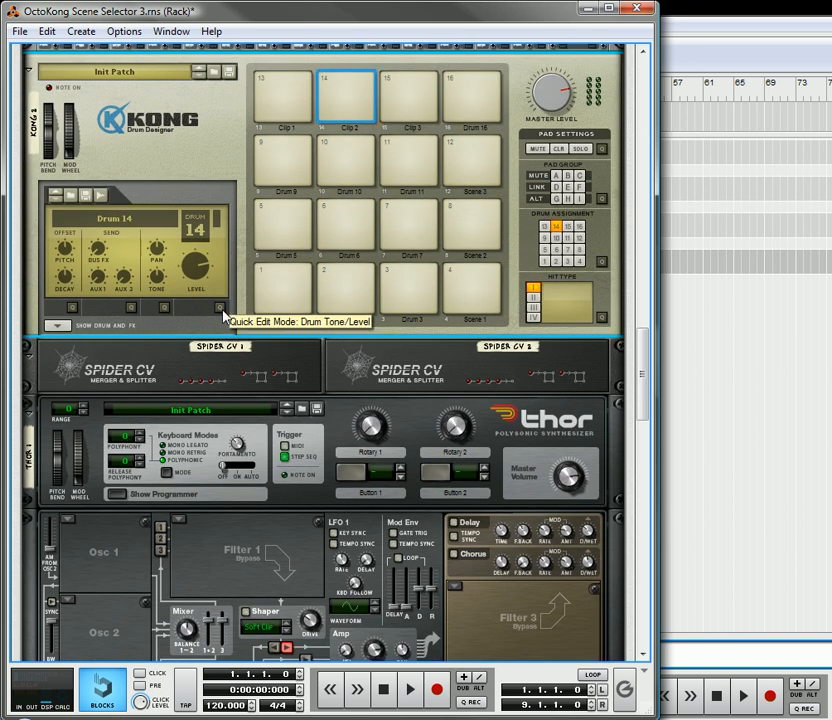
# Scroll down past Thor's step sequencer to the three Dr.OctoRex loop players
pyautogui.scroll(-3)
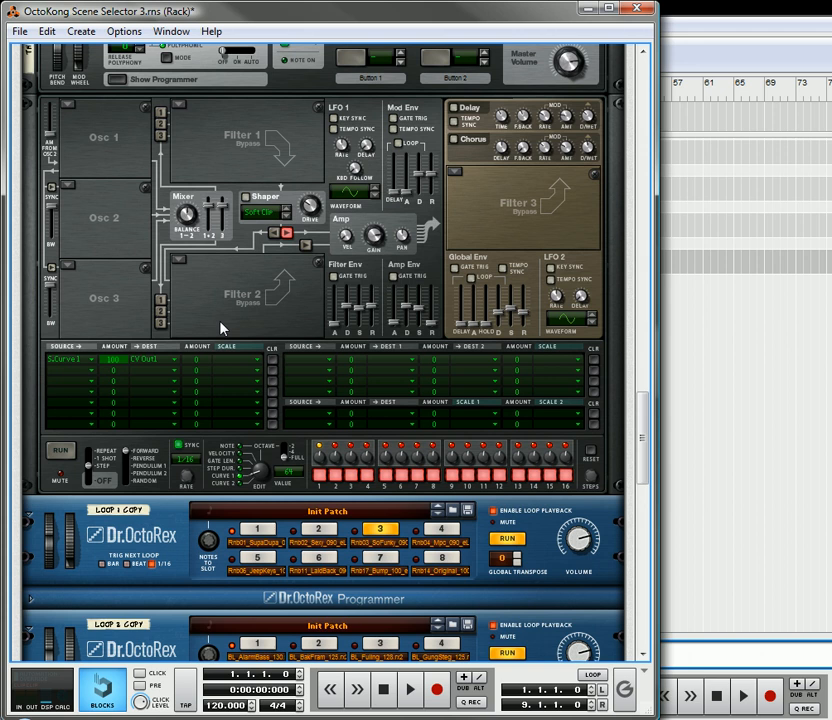
pyautogui.scroll(-3)
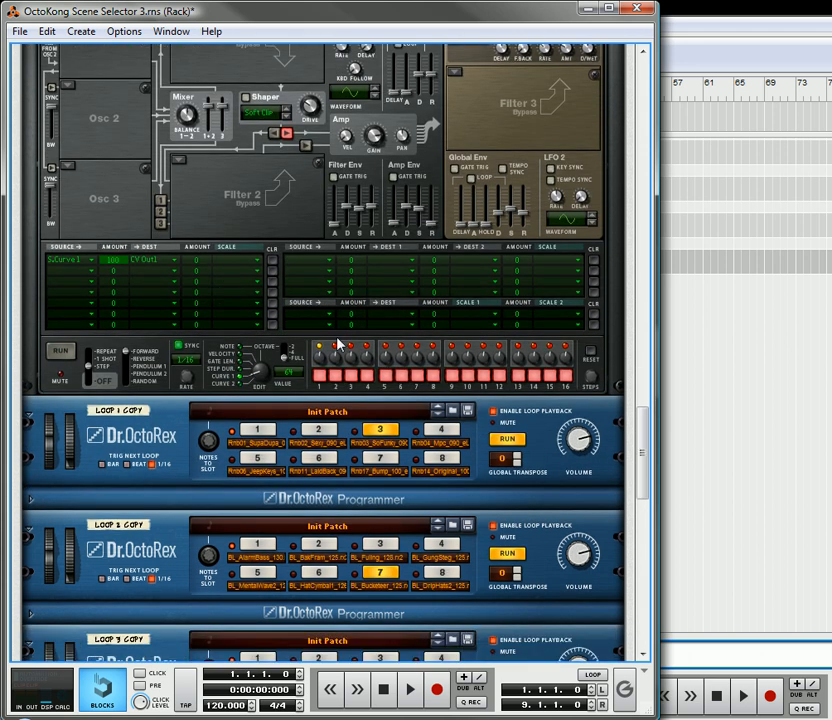
pyautogui.moveTo(320, 368)
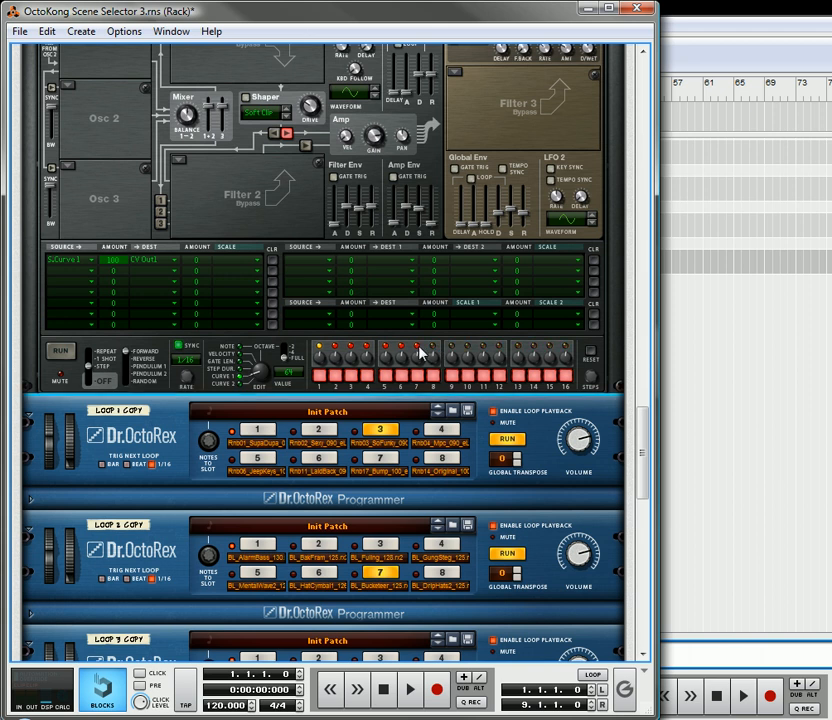
pyautogui.moveTo(437, 350)
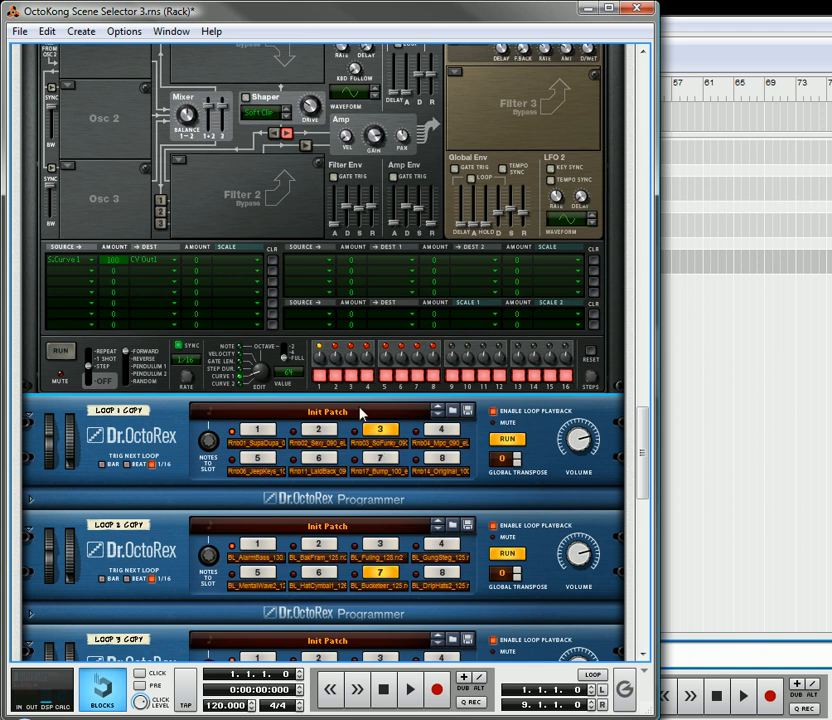
pyautogui.moveTo(322, 378)
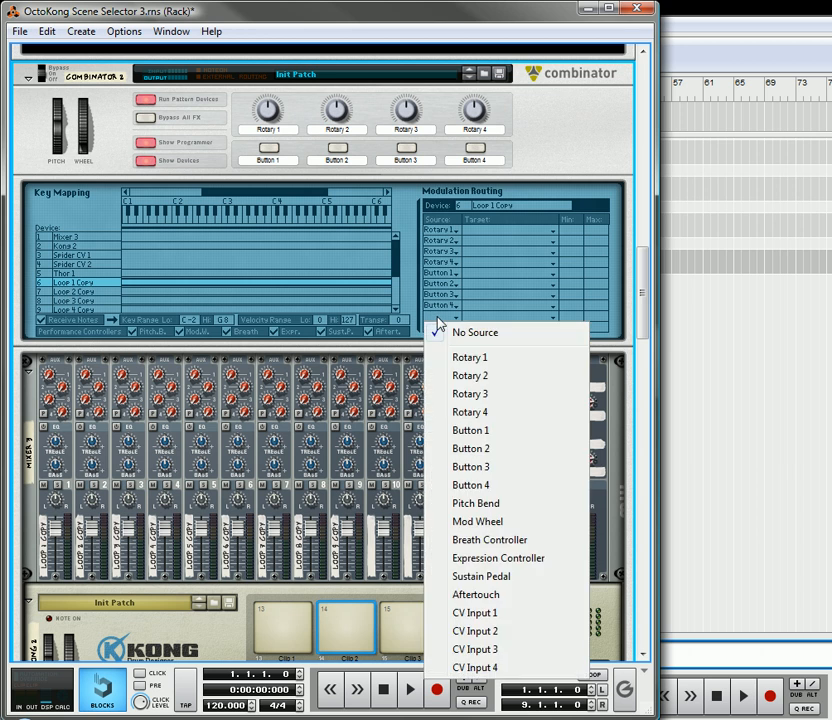
# Route Combinator CV In 1 to Loop 1 Copy's Loop Slot, and let the slots cycle
pyautogui.click(474, 613)
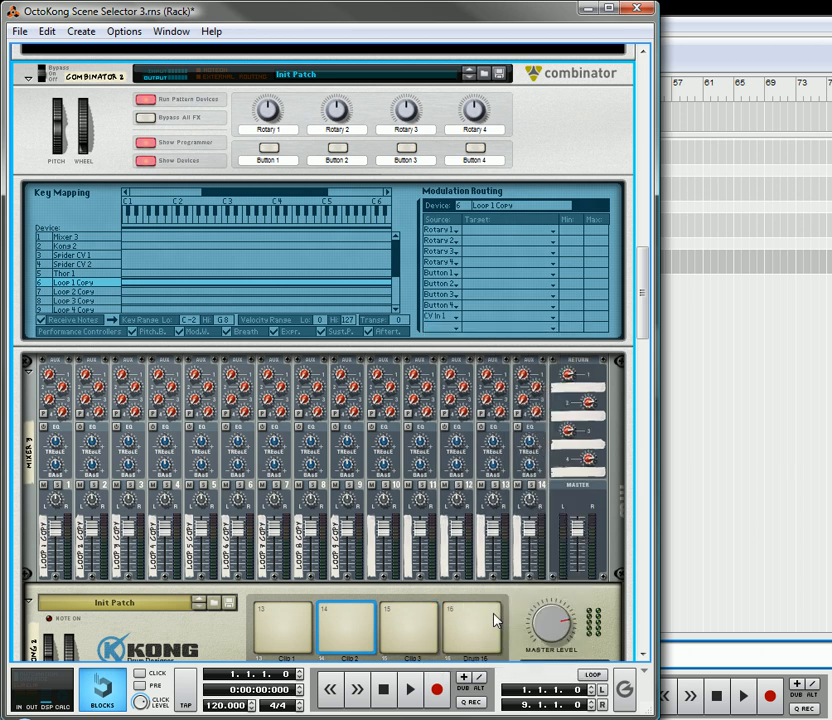
pyautogui.click(540, 230)
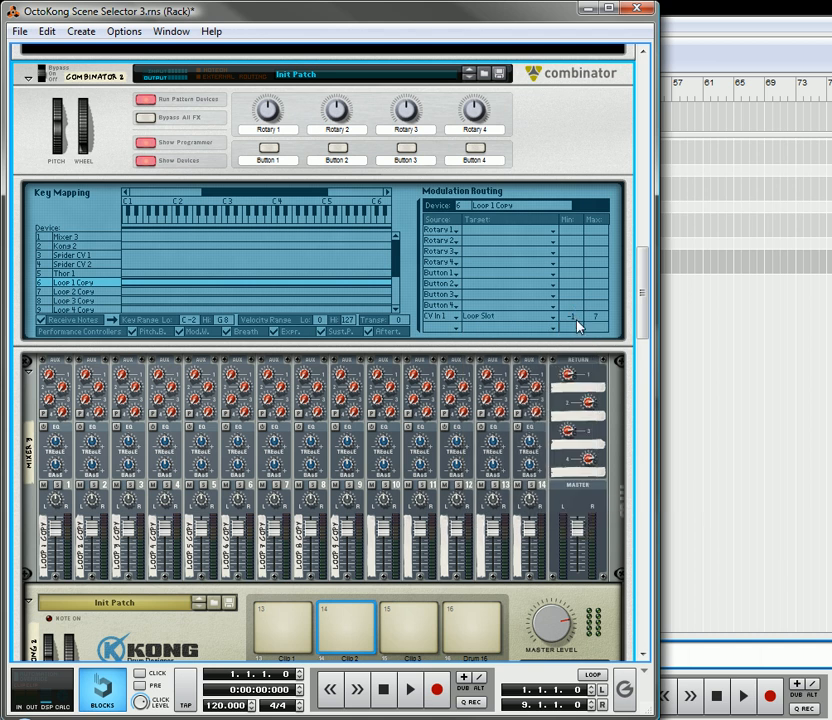
pyautogui.scroll(-3)
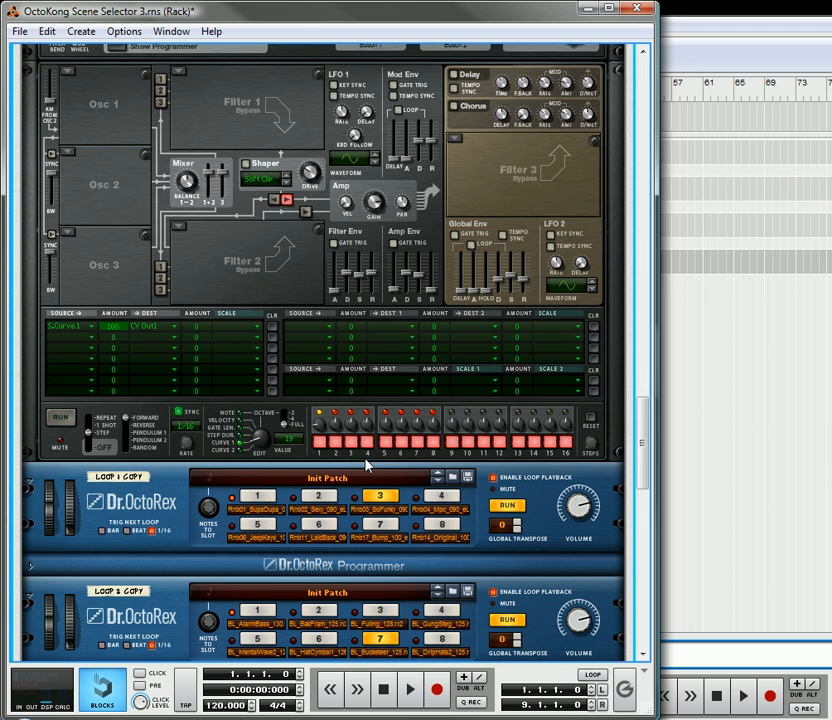
pyautogui.moveTo(253, 497)
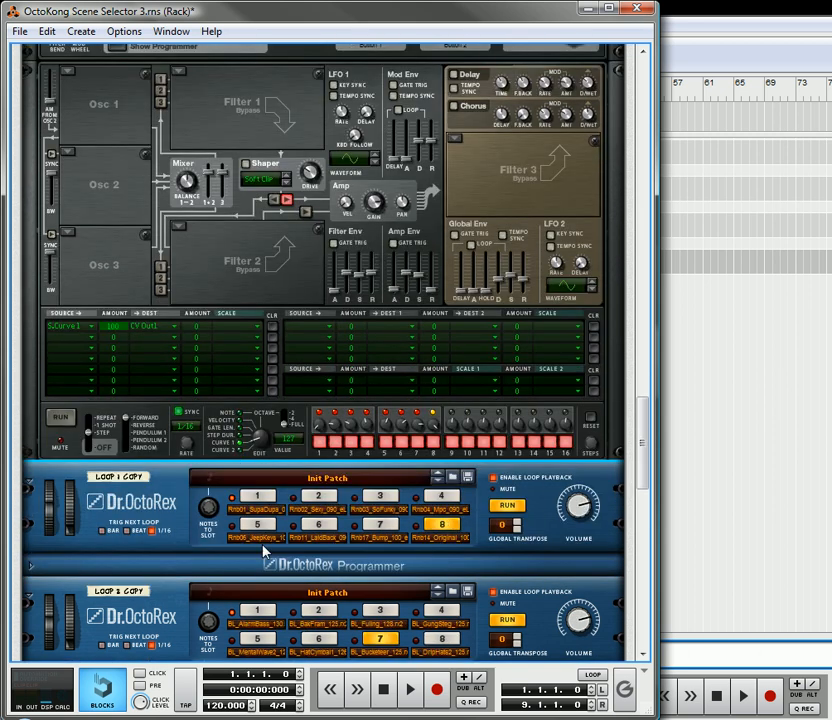
pyautogui.scroll(3)
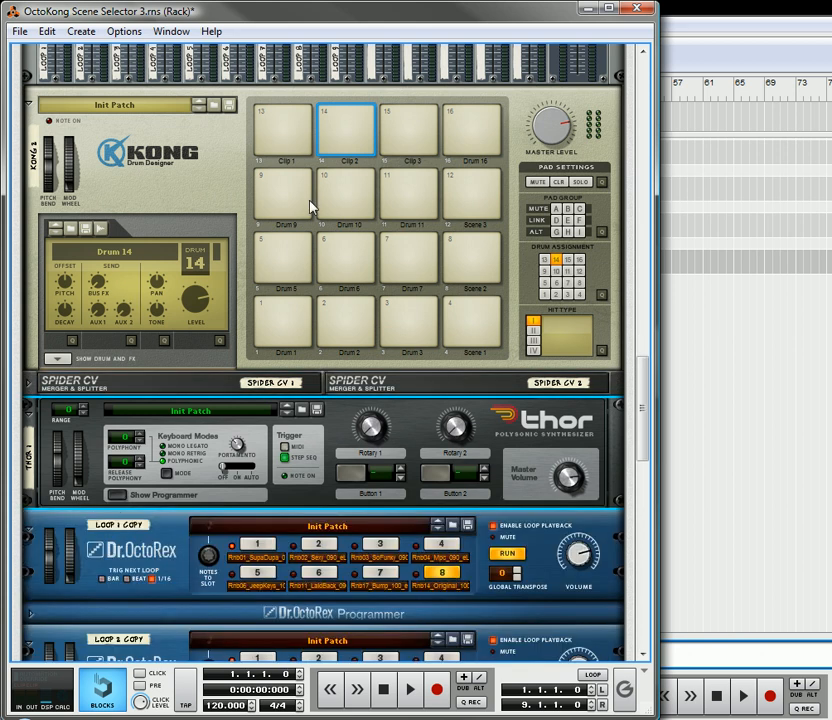
pyautogui.moveTo(295, 135)
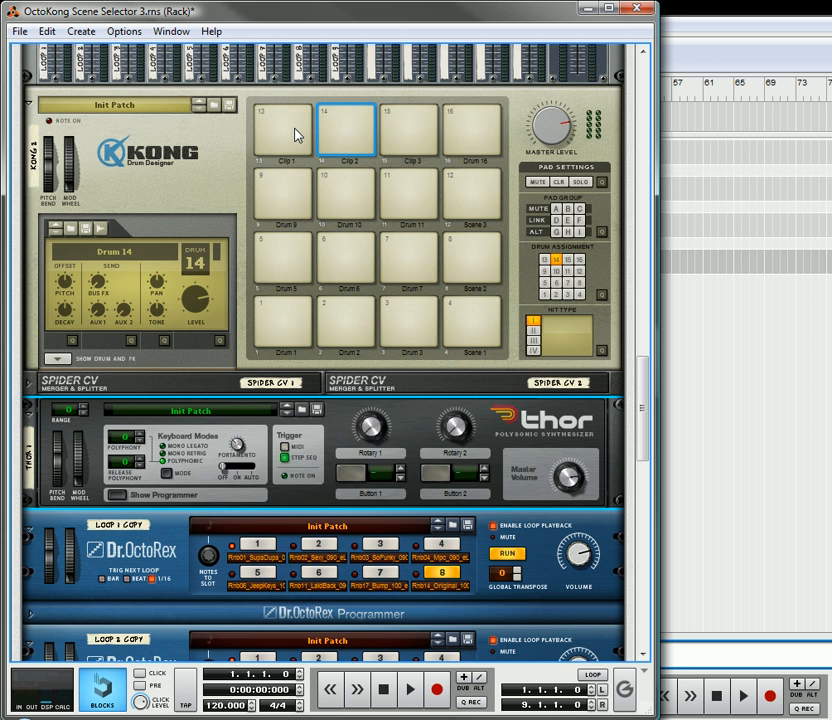
# Make Kong's Clip 1 pad (pad 13) the active pad
pyautogui.click(283, 130)
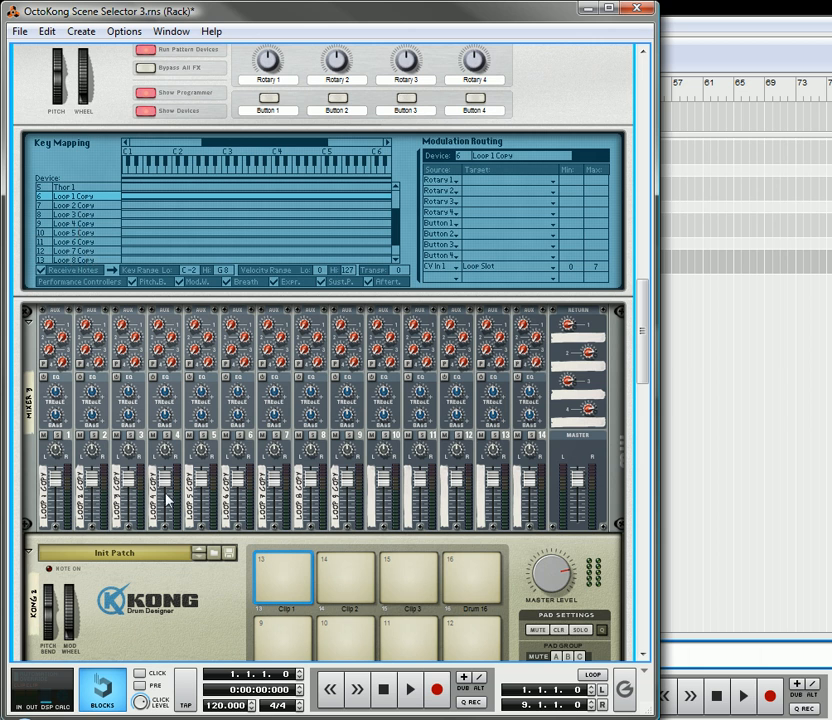
# Scroll the rack to view Kong's gate outputs, the Spider CV units and the Thors
pyautogui.scroll(-3)
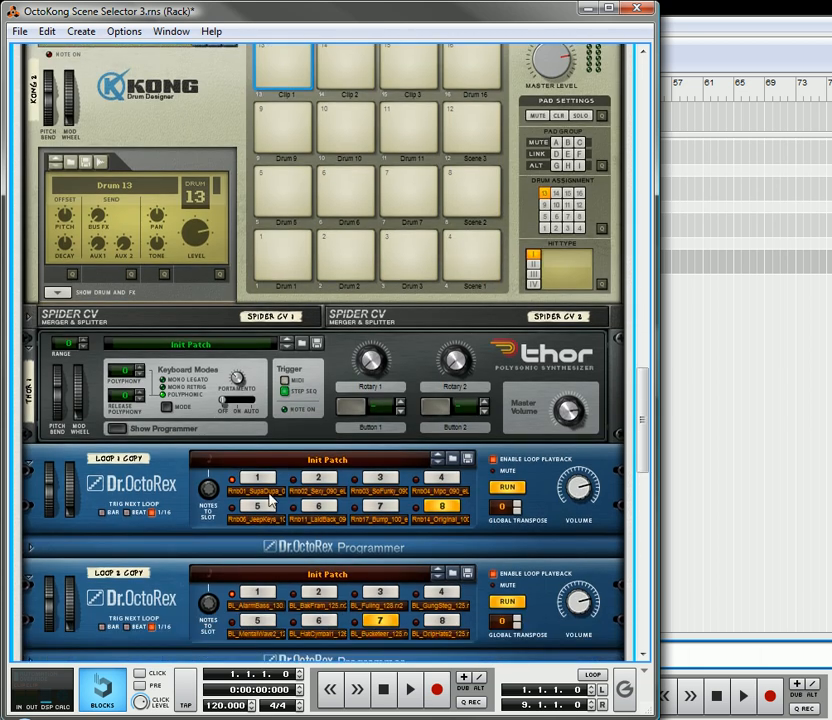
pyautogui.scroll(3)
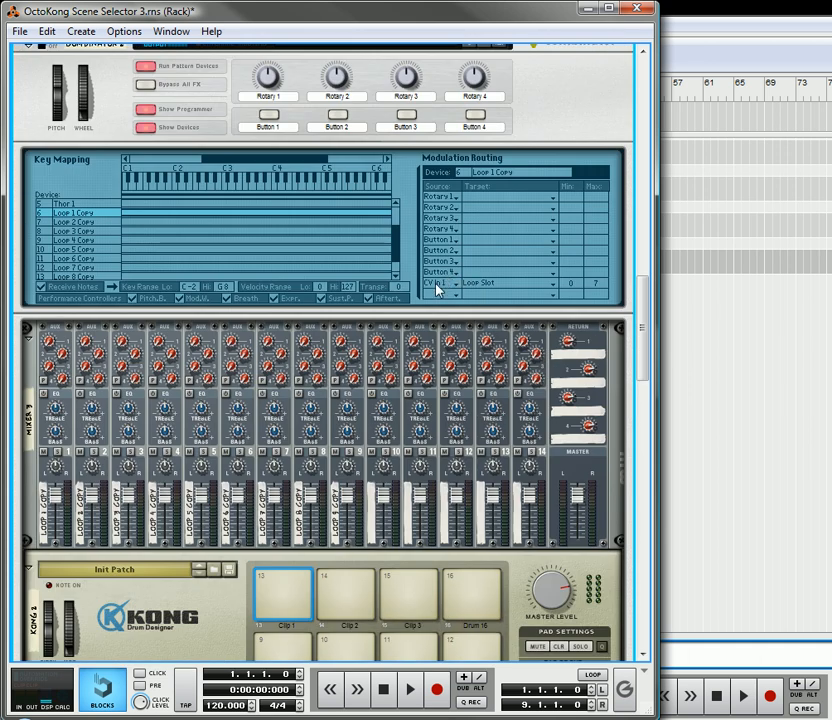
pyautogui.scroll(-3)
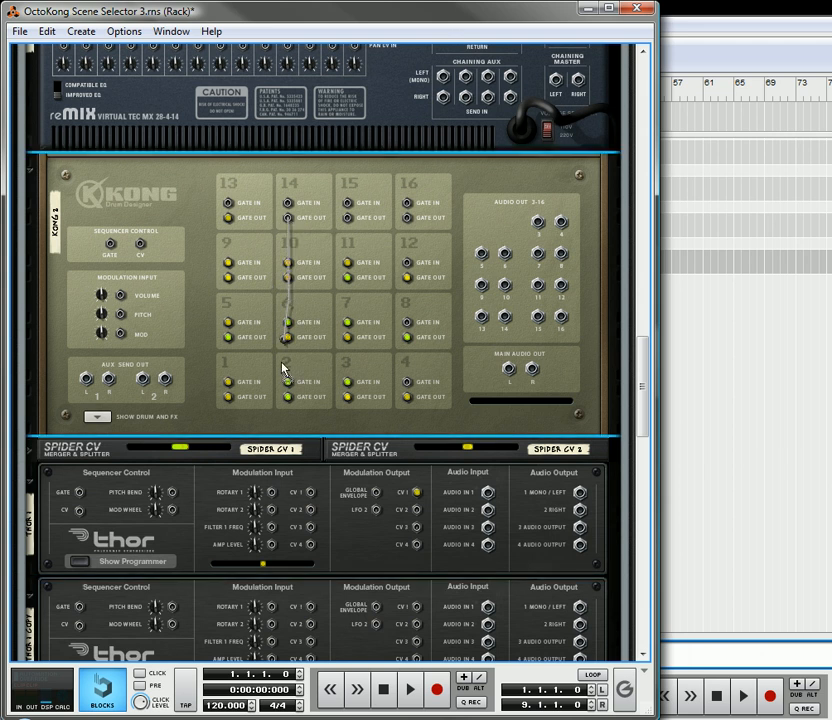
# Follow the Kong gate cable along the rear panel down to Thor 1 Copy
pyautogui.scroll(-3)
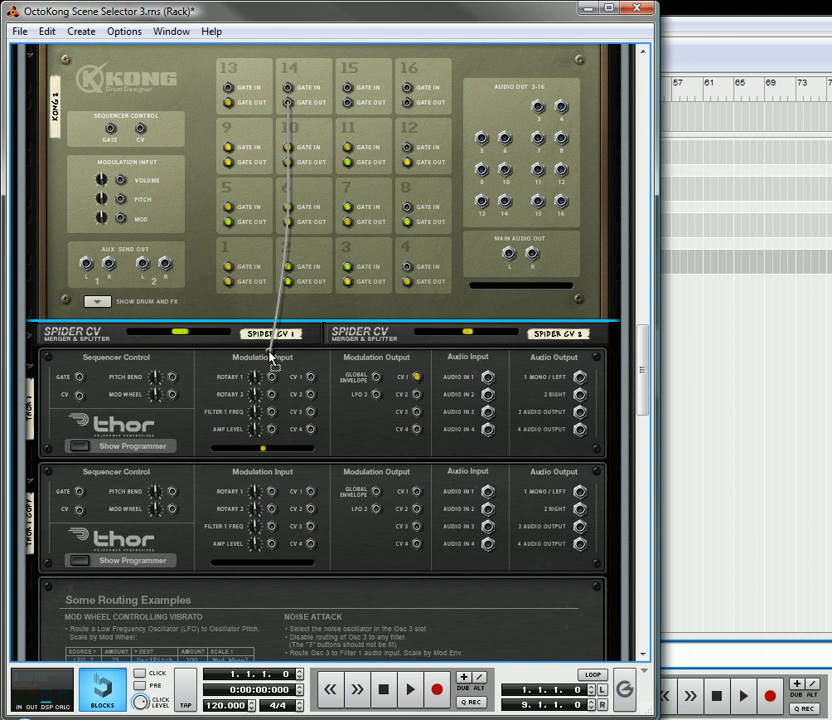
pyautogui.scroll(-3)
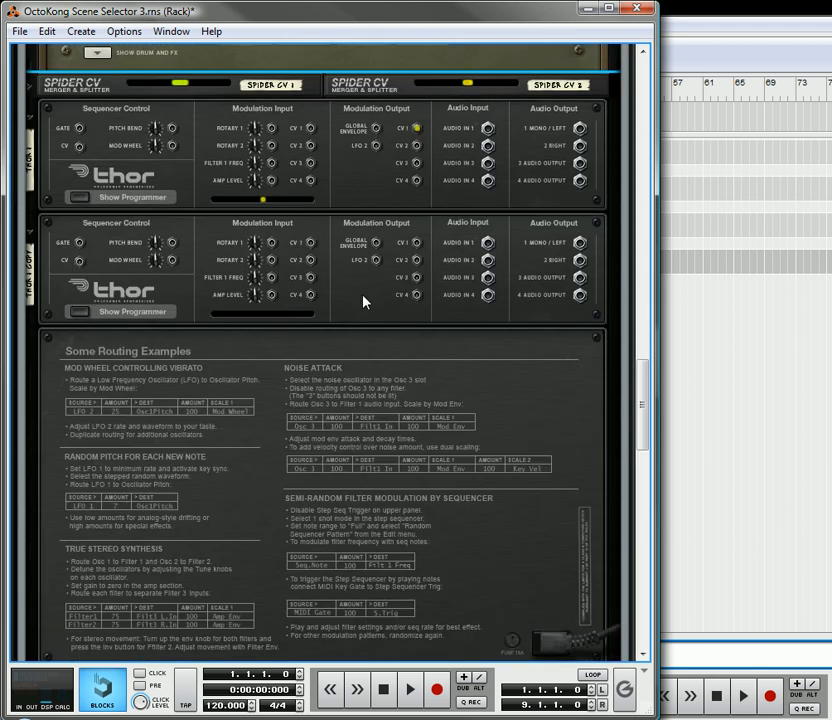
pyautogui.scroll(3)
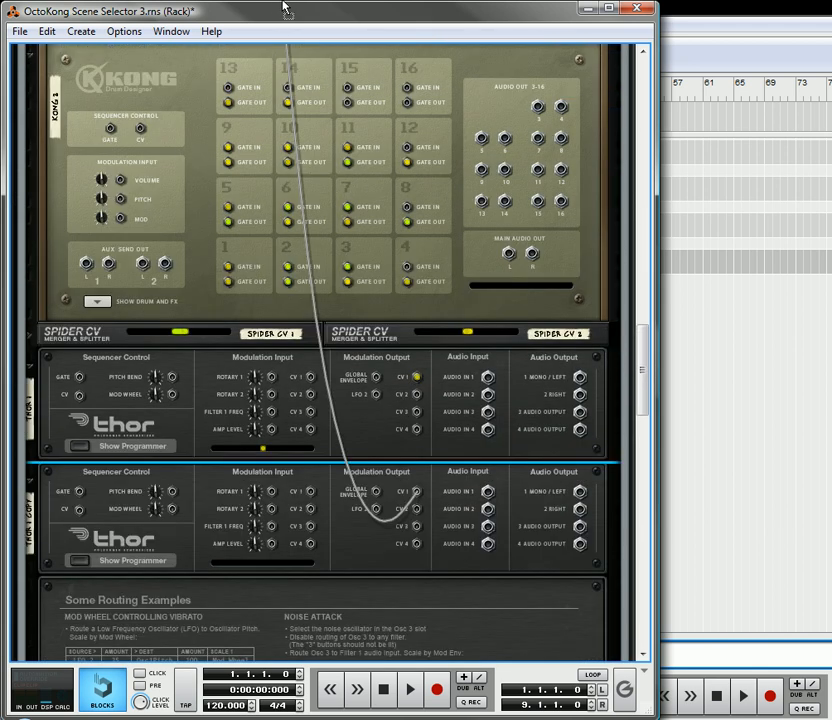
pyautogui.scroll(3)
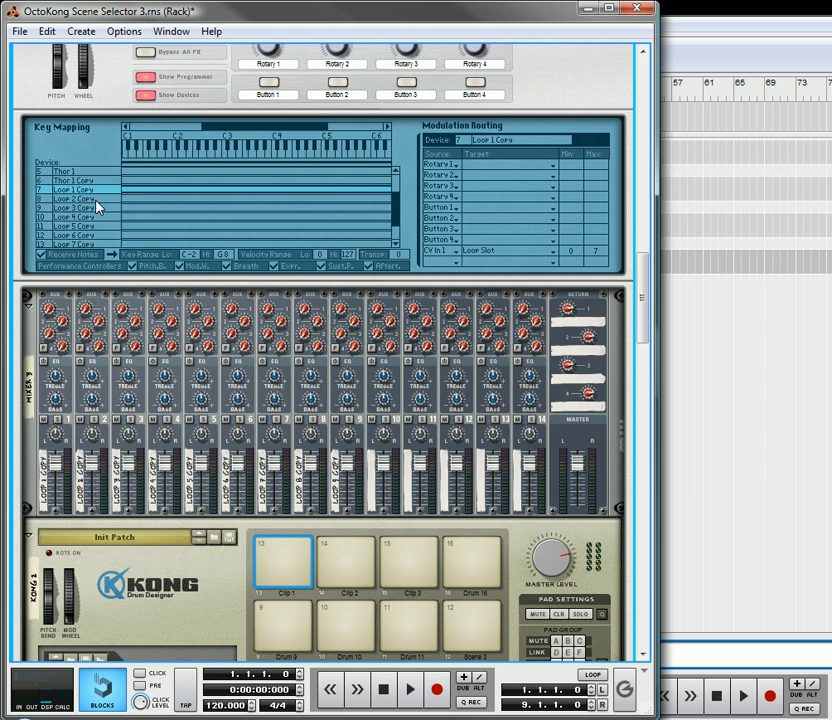
# Inspect Loop 2 Copy and Loop 5 Copy routing, then view the Dr.OctoRex players
pyautogui.click(85, 198)
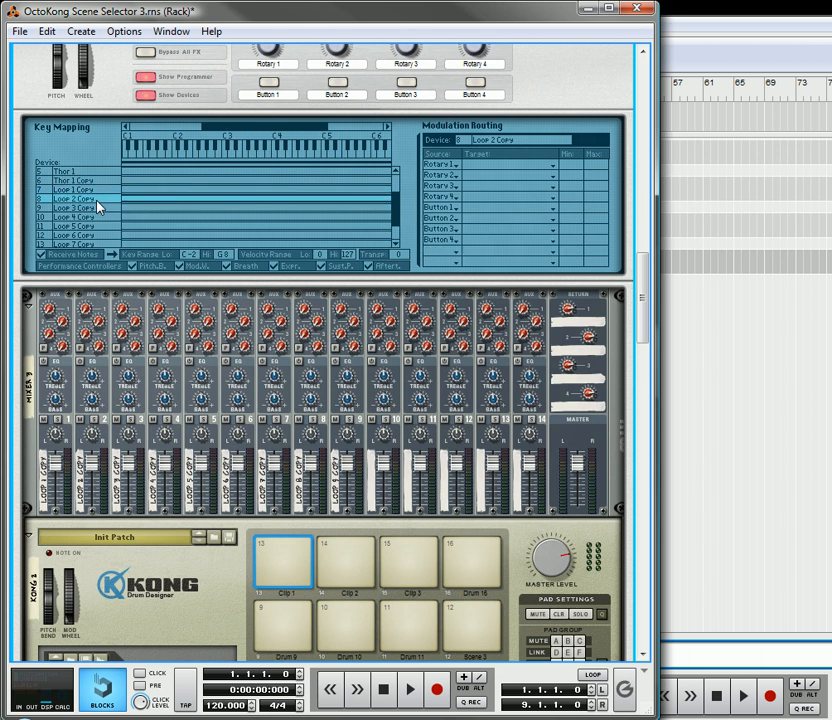
pyautogui.click(75, 227)
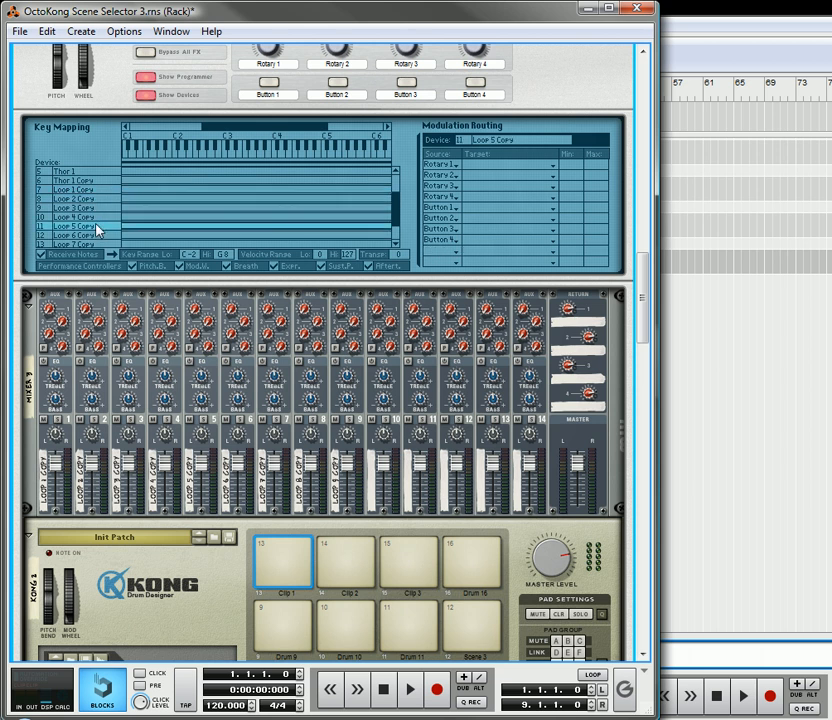
pyautogui.scroll(-3)
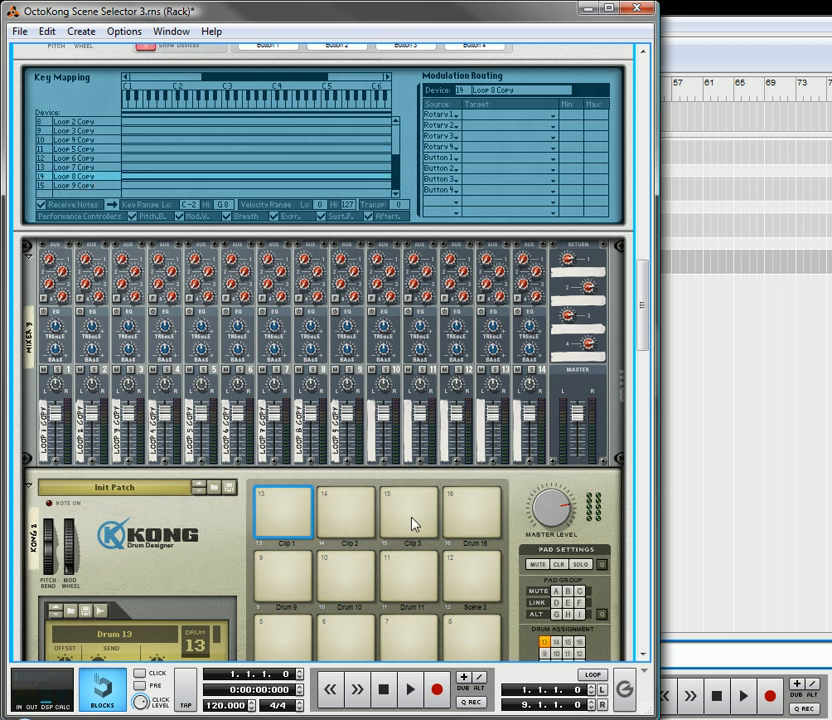
pyautogui.scroll(-3)
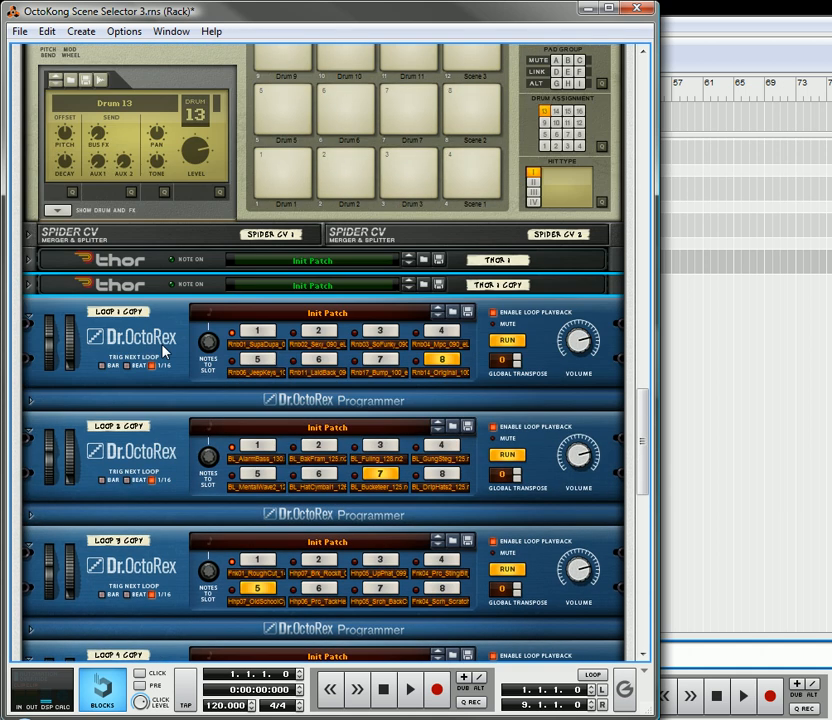
pyautogui.moveTo(250, 380)
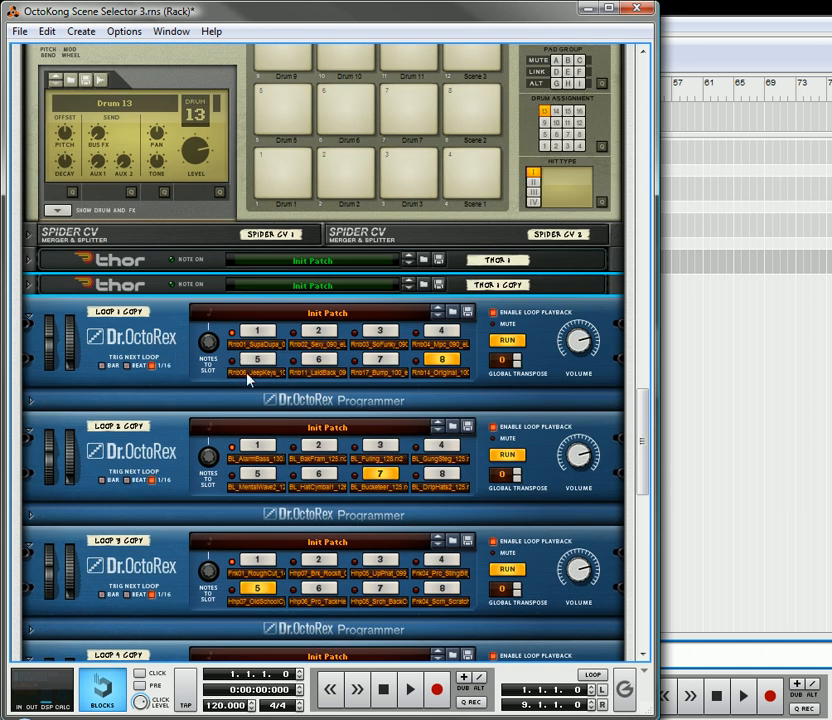
# Scroll up to the Kong pads and start editing a Combinator button label
pyautogui.scroll(3)
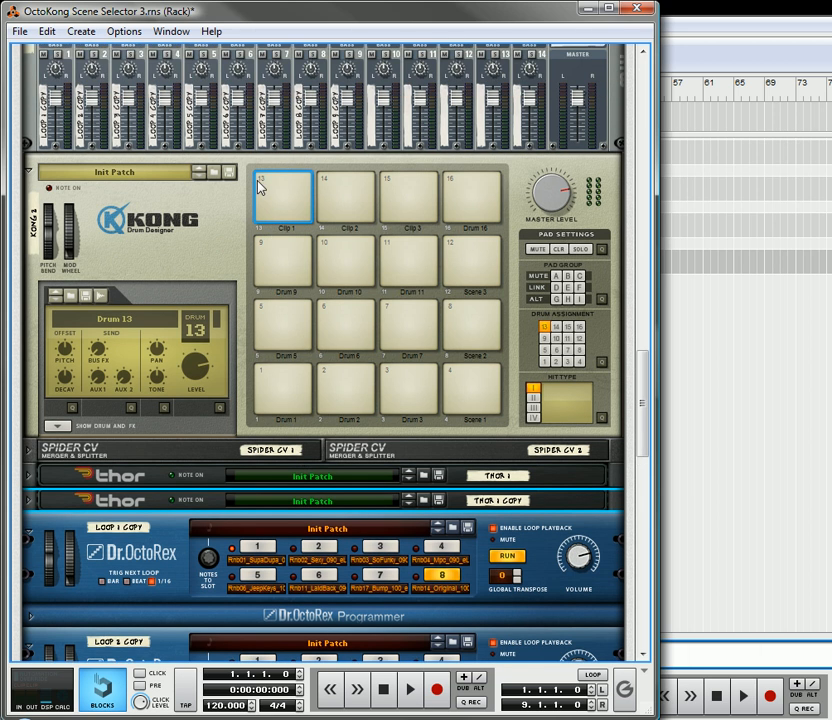
pyautogui.moveTo(280, 268)
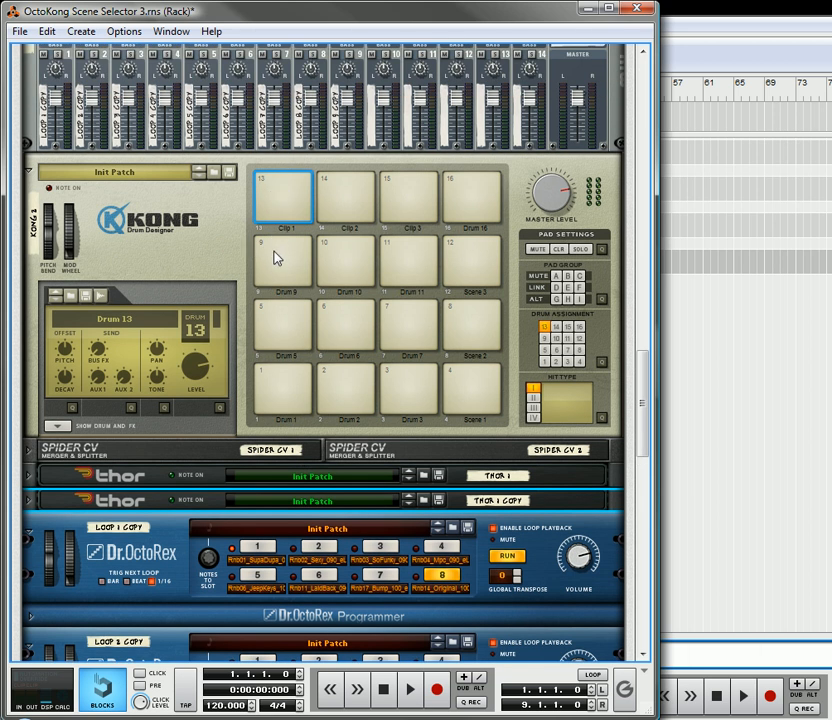
pyautogui.moveTo(285, 265)
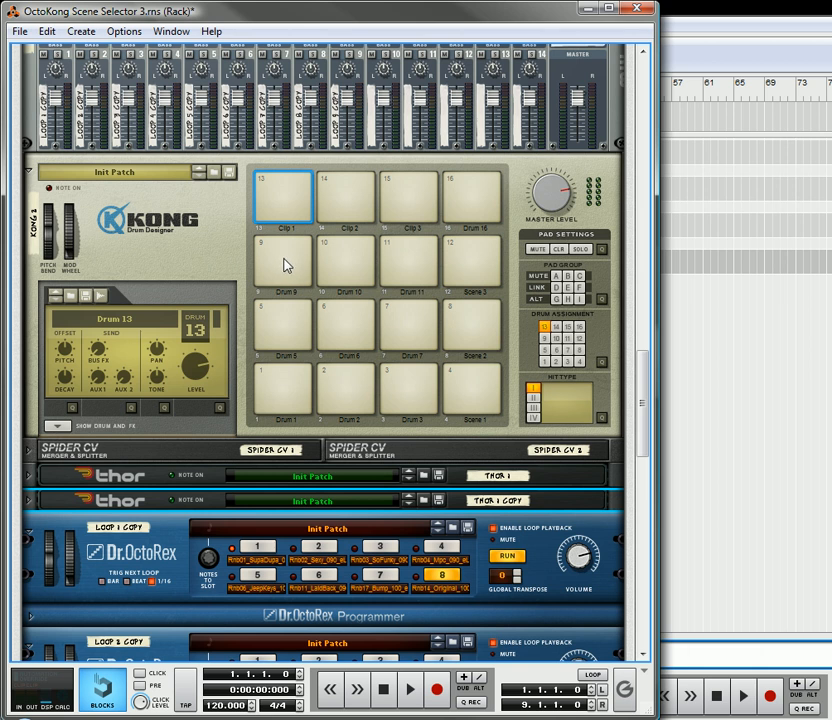
pyautogui.moveTo(276, 407)
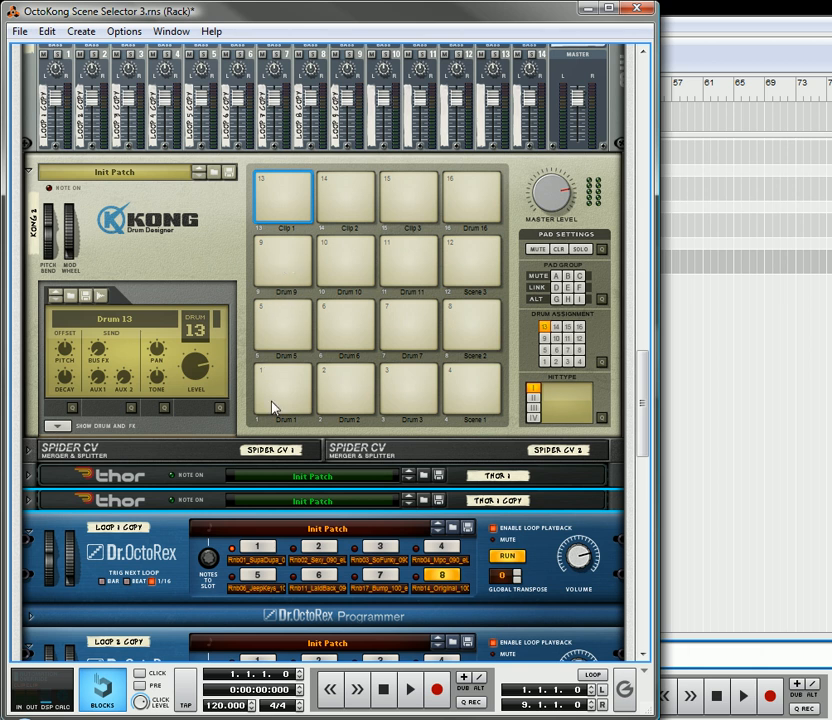
pyautogui.moveTo(291, 337)
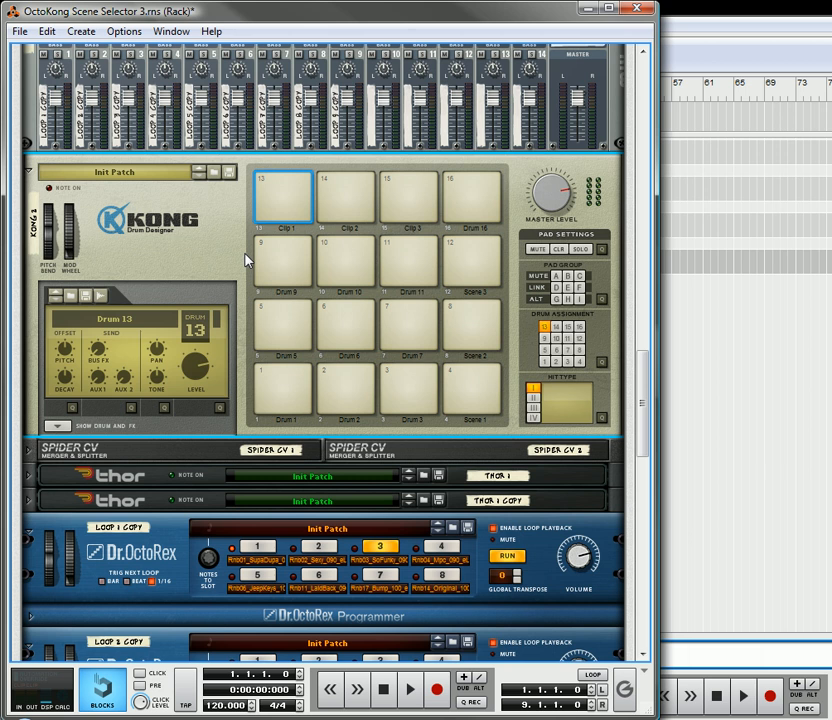
pyautogui.moveTo(295, 240)
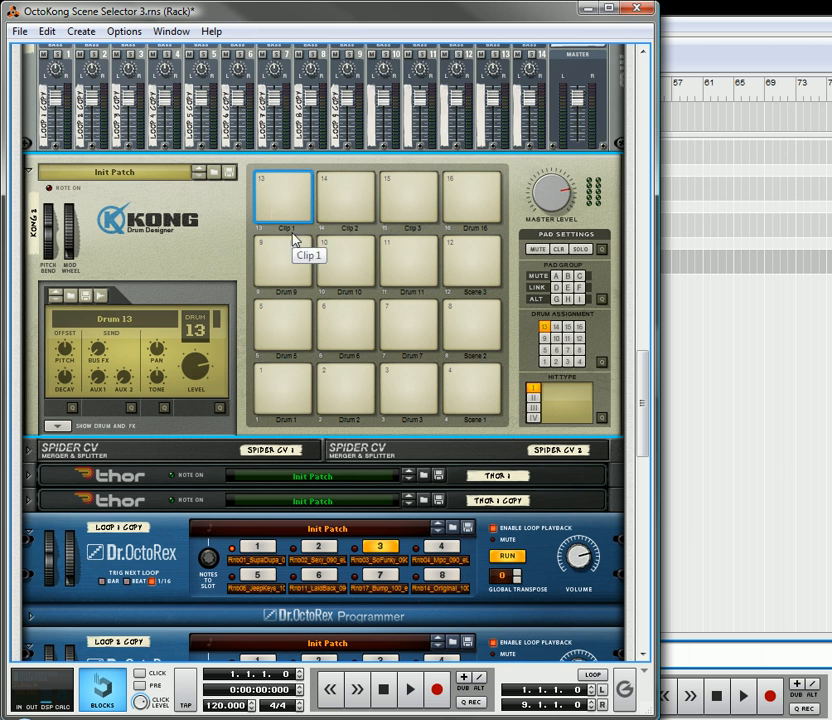
pyautogui.moveTo(370, 277)
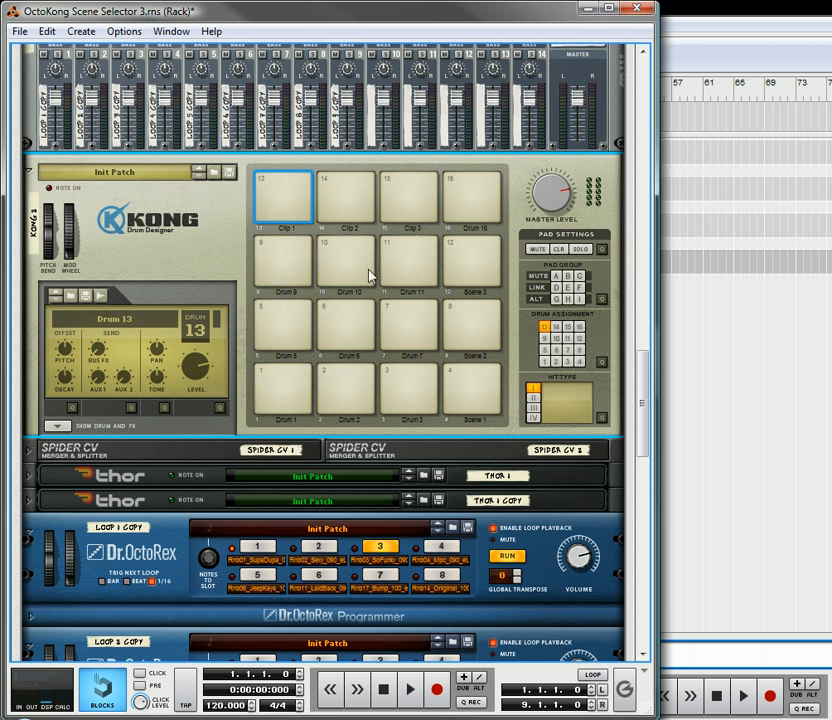
pyautogui.click(473, 261)
pyautogui.write('Mu')
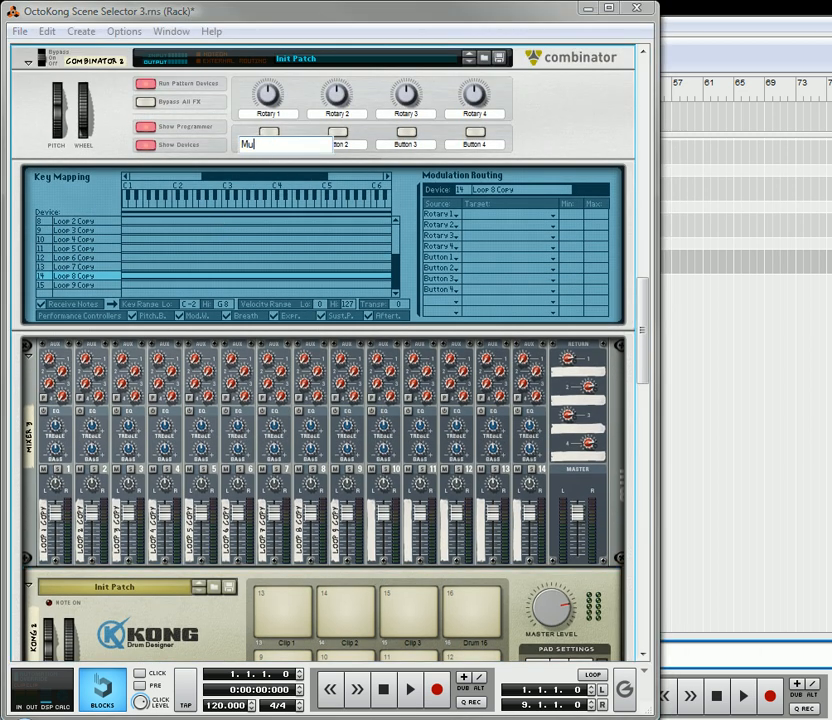
# Name the Combinator buttons Mute Clip 1–3 and clear the Rotary knob labels
pyautogui.write('te')
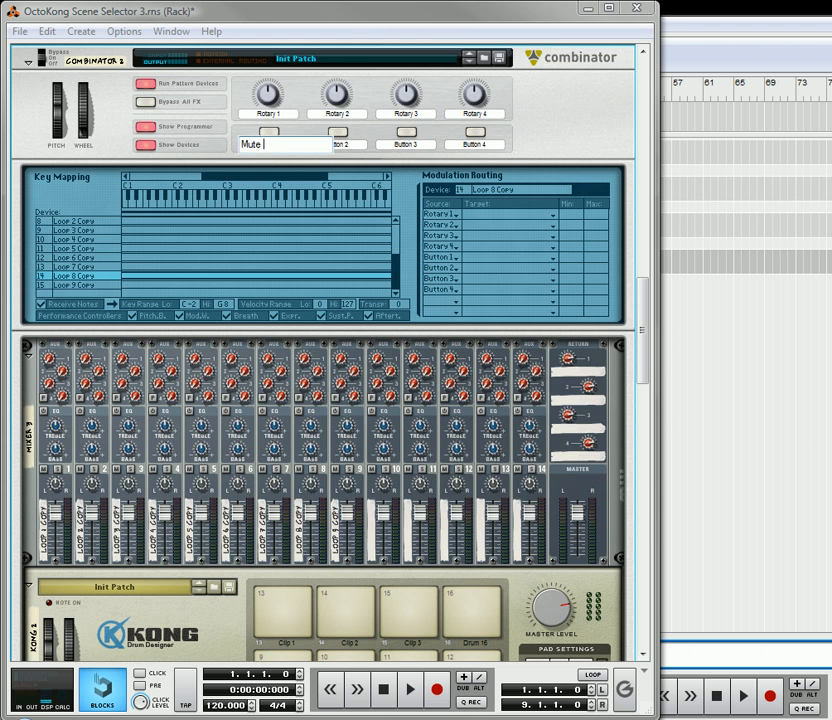
pyautogui.write('Clip 1')
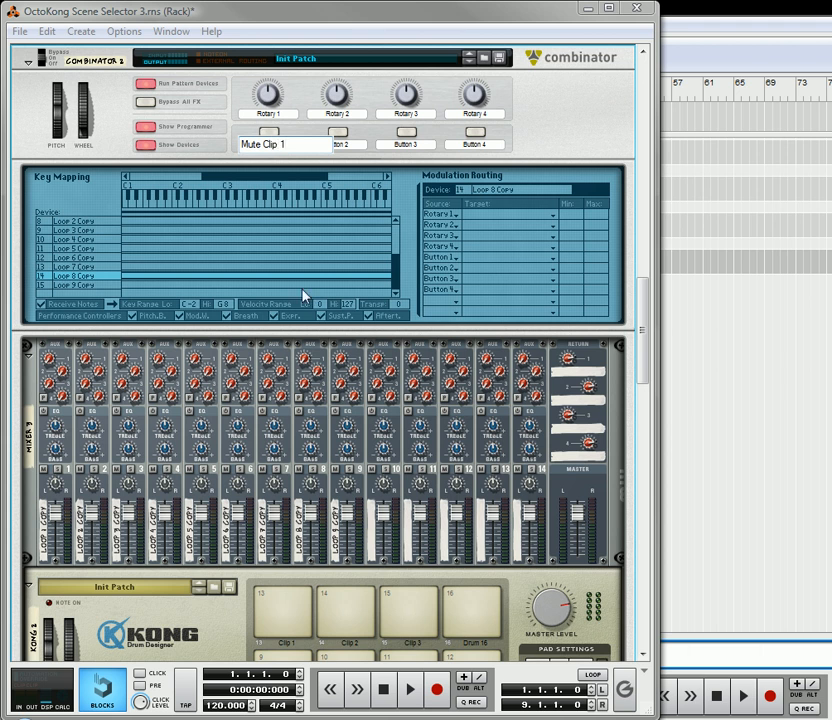
pyautogui.doubleClick(283, 144)
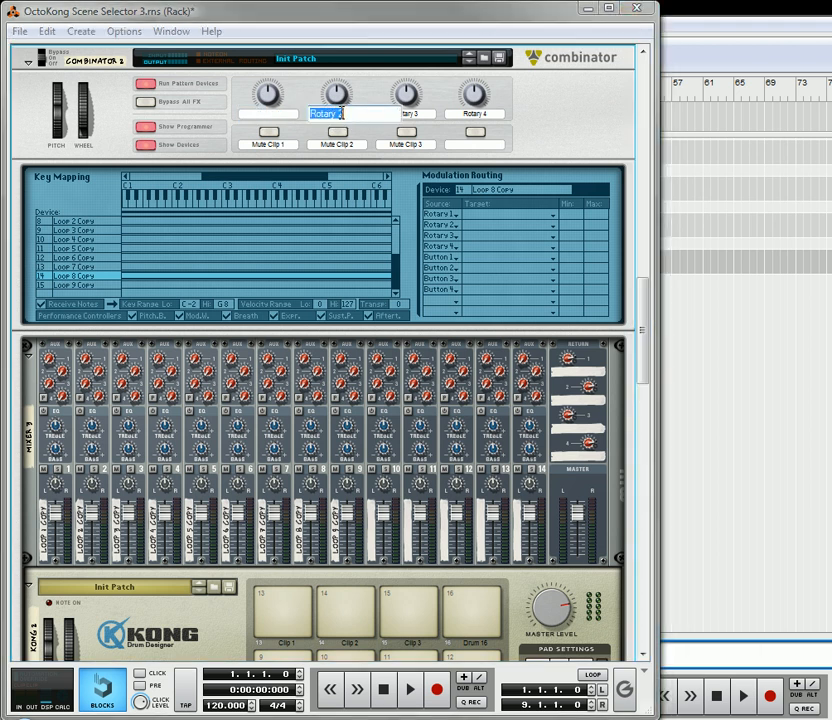
pyautogui.click(490, 113)
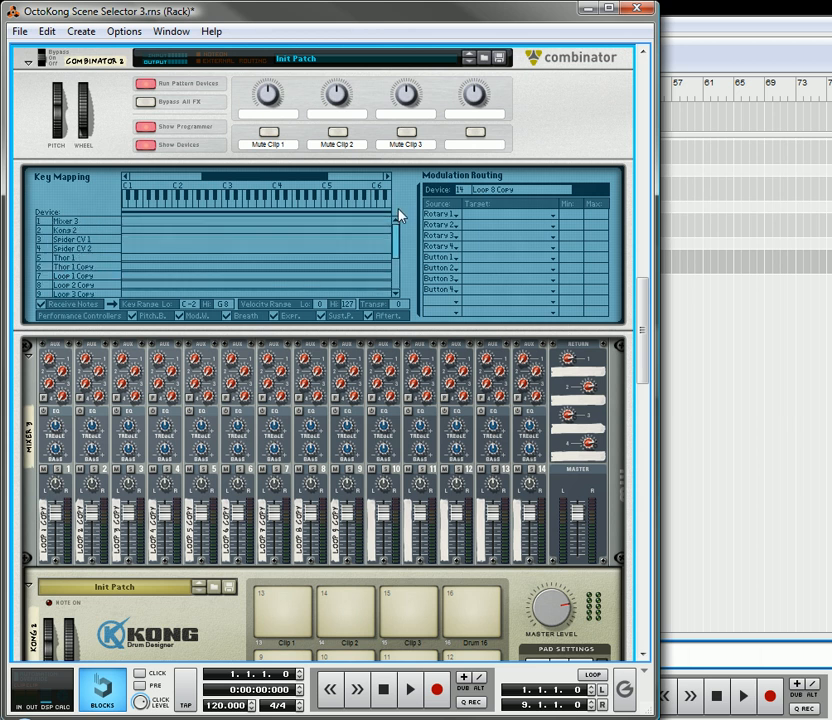
# Select Mixer 3 and set its modulation routing sources to Buttons 1, 2 and 3
pyautogui.click(65, 221)
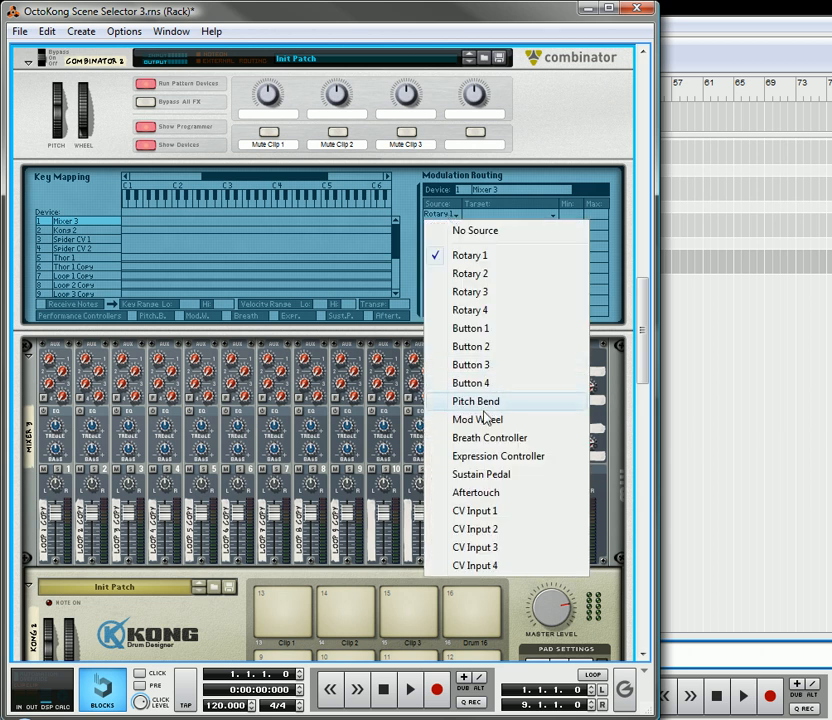
pyautogui.click(470, 328)
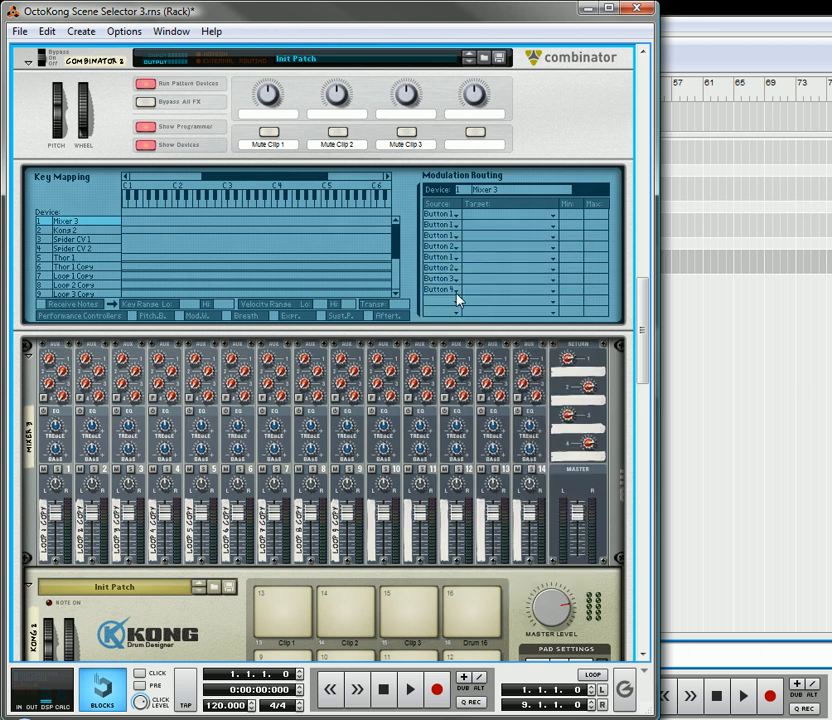
pyautogui.moveTo(450, 280)
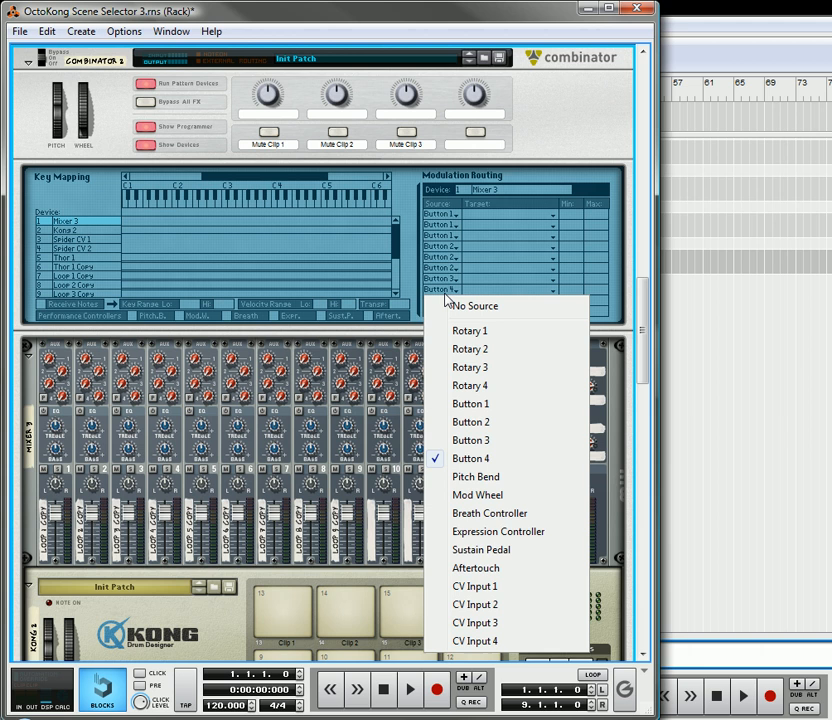
pyautogui.click(445, 300)
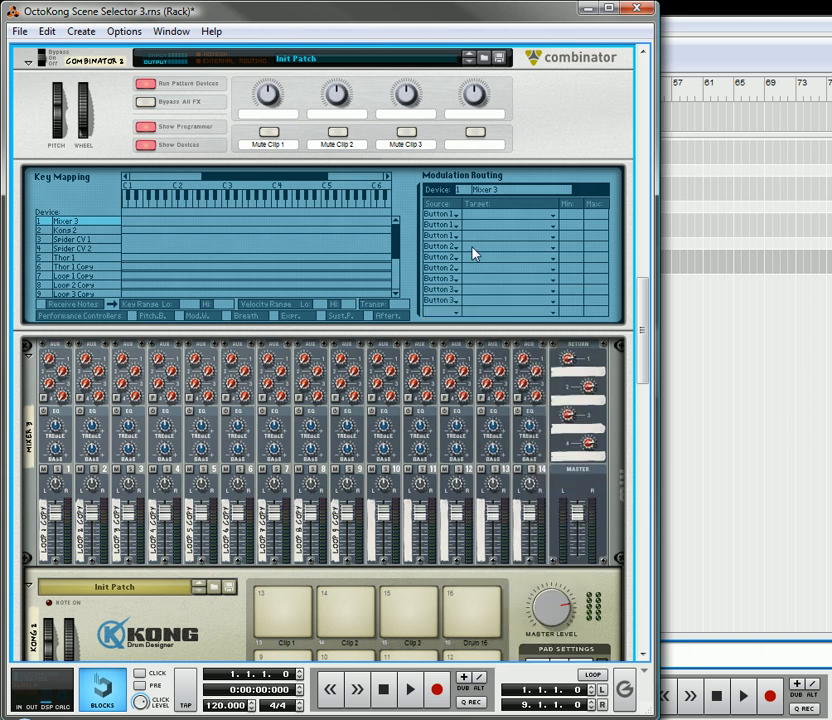
pyautogui.click(550, 215)
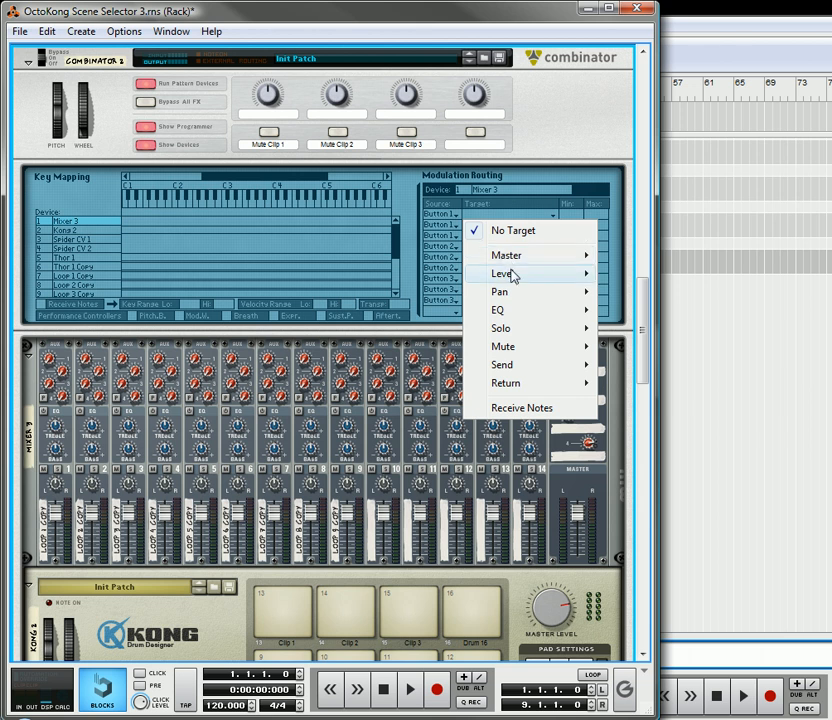
# Route Button 1's rows to Mixer 3 Channel 1, 4 and 7 Level, min 100, max 0
pyautogui.click(508, 273)
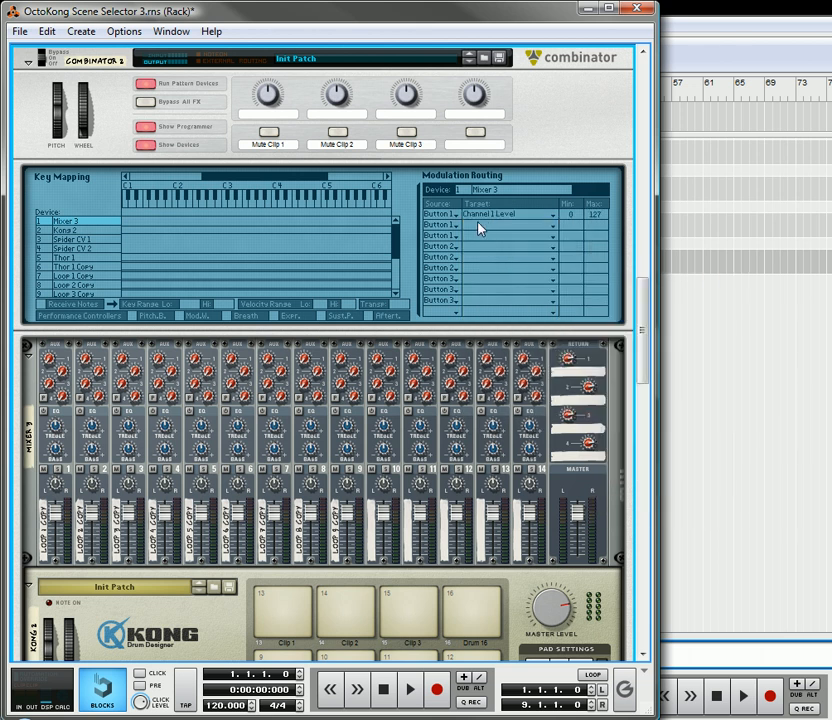
pyautogui.click(510, 213)
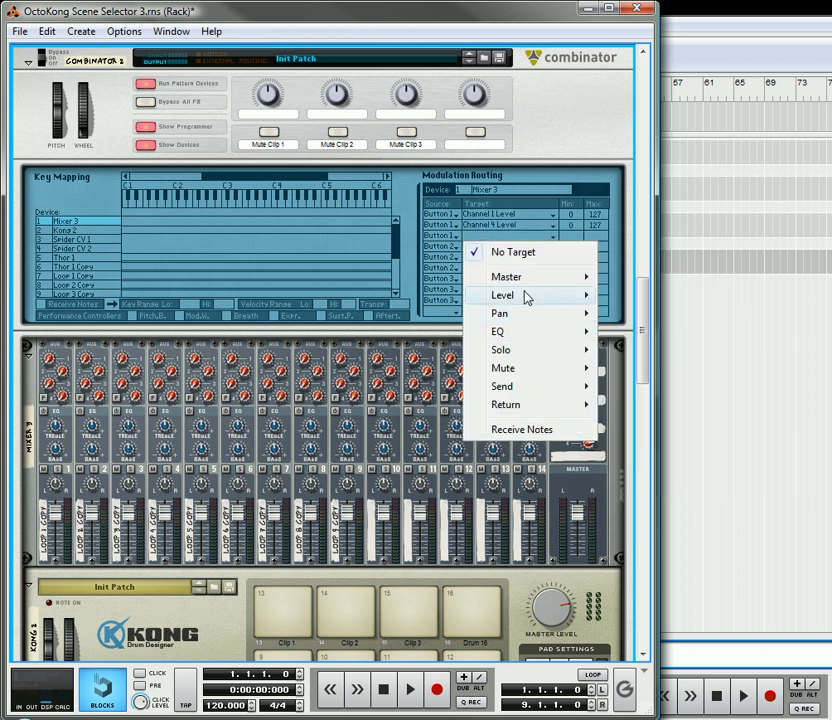
pyautogui.moveTo(503, 295)
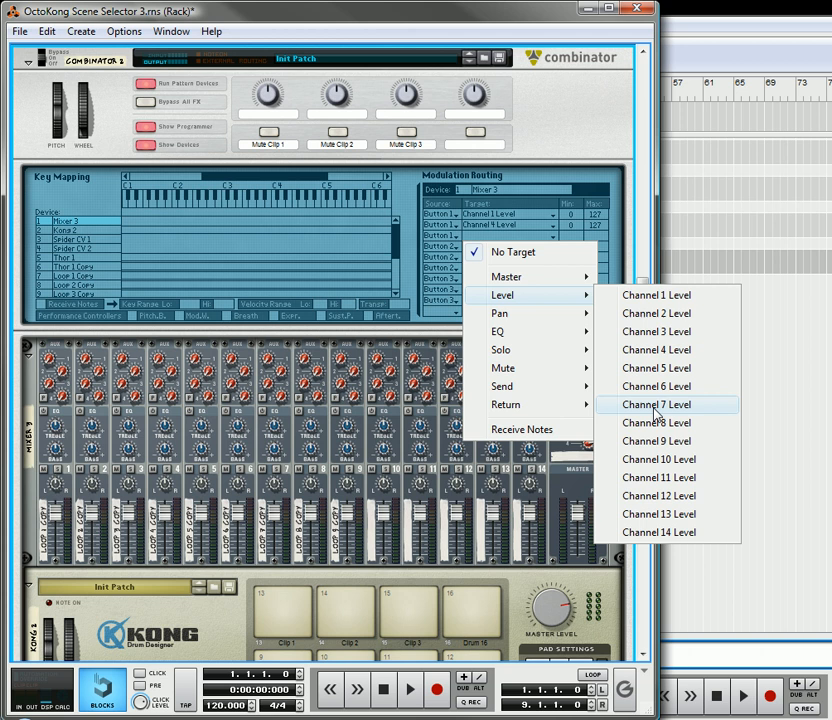
pyautogui.click(656, 404)
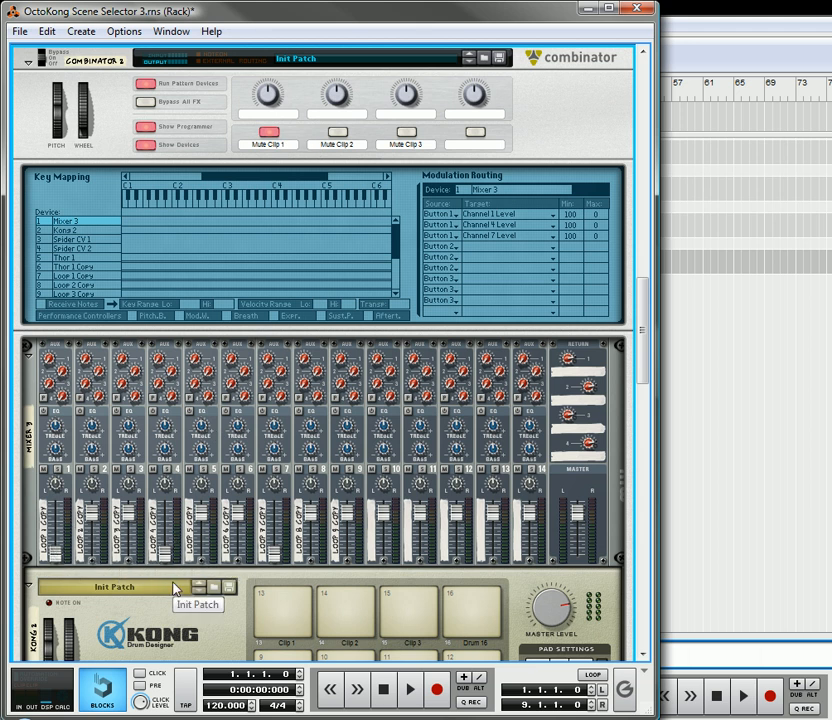
pyautogui.moveTo(248, 545)
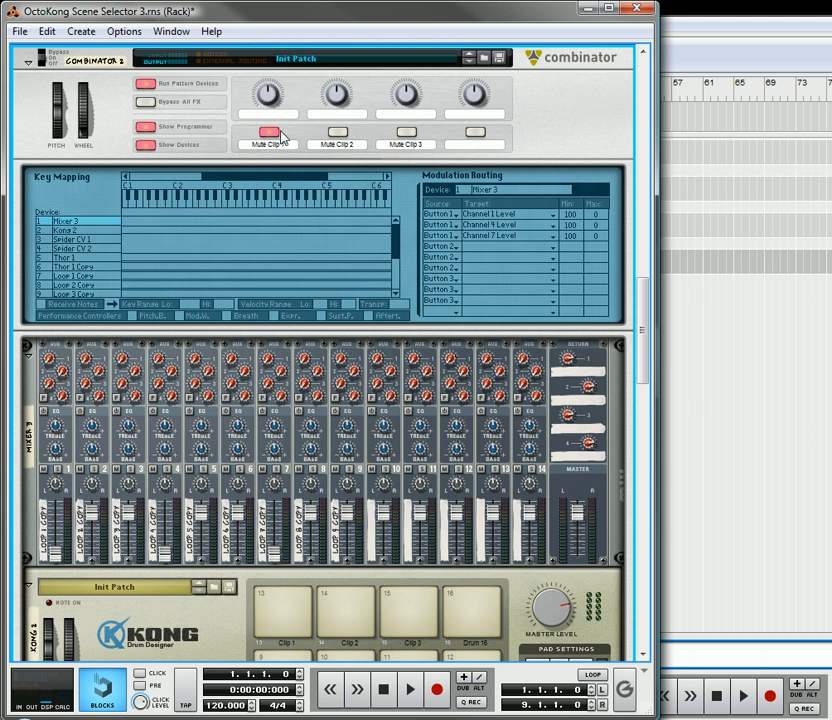
pyautogui.moveTo(267, 131)
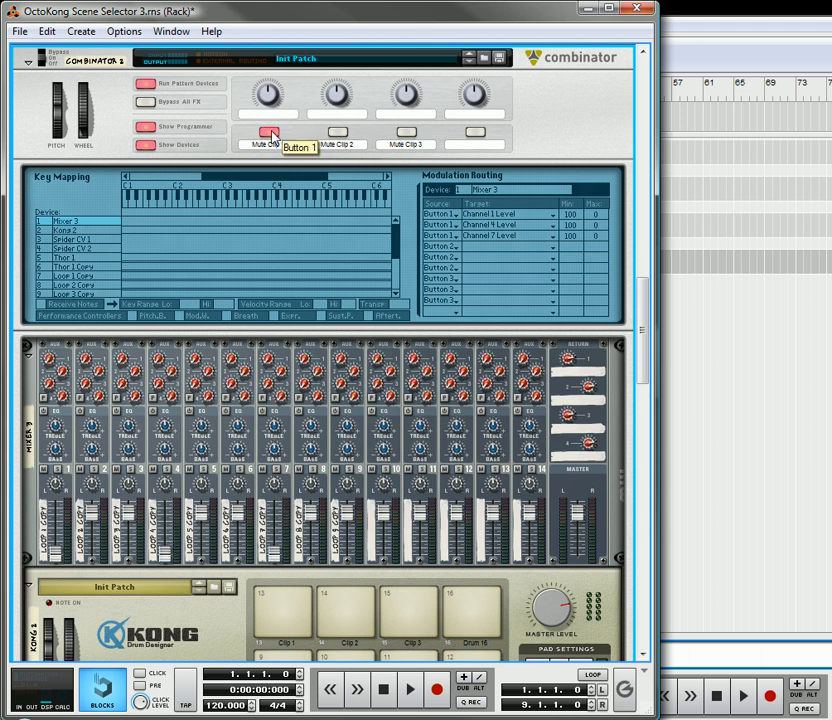
# Toggle the Combinator's Mute Clip 1 button off after testing
pyautogui.click(267, 131)
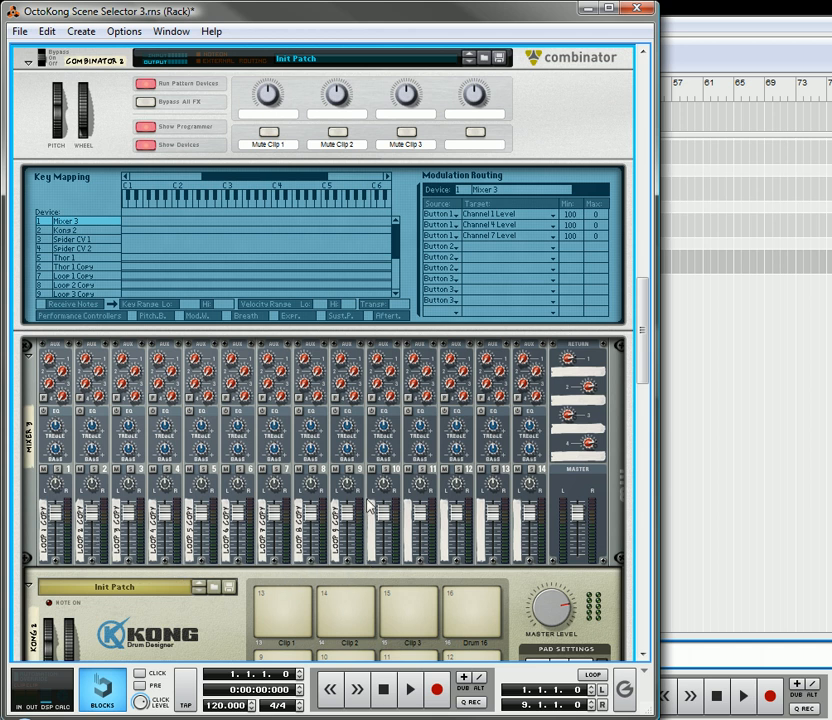
pyautogui.scroll(-3)
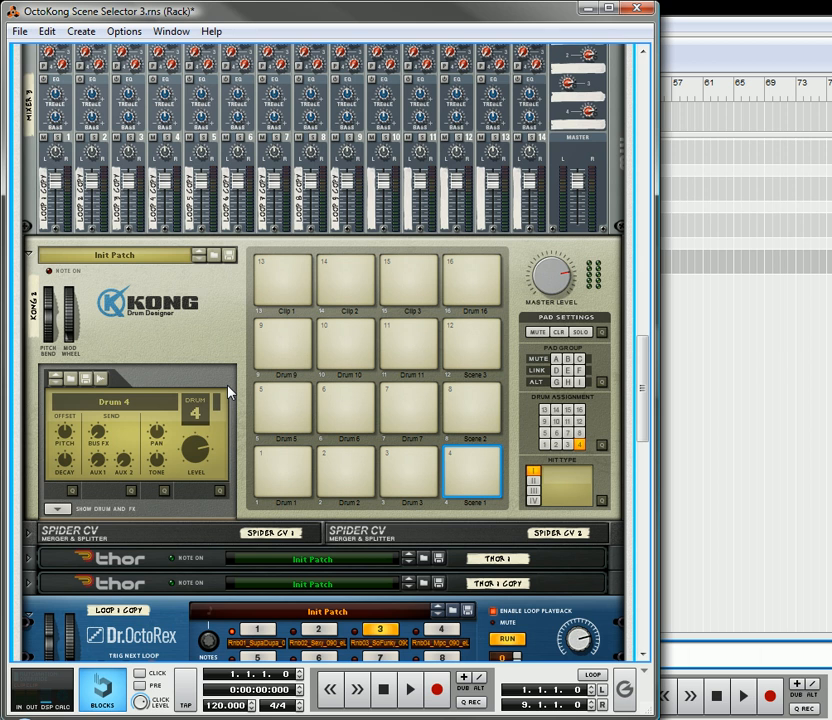
pyautogui.moveTo(360, 470)
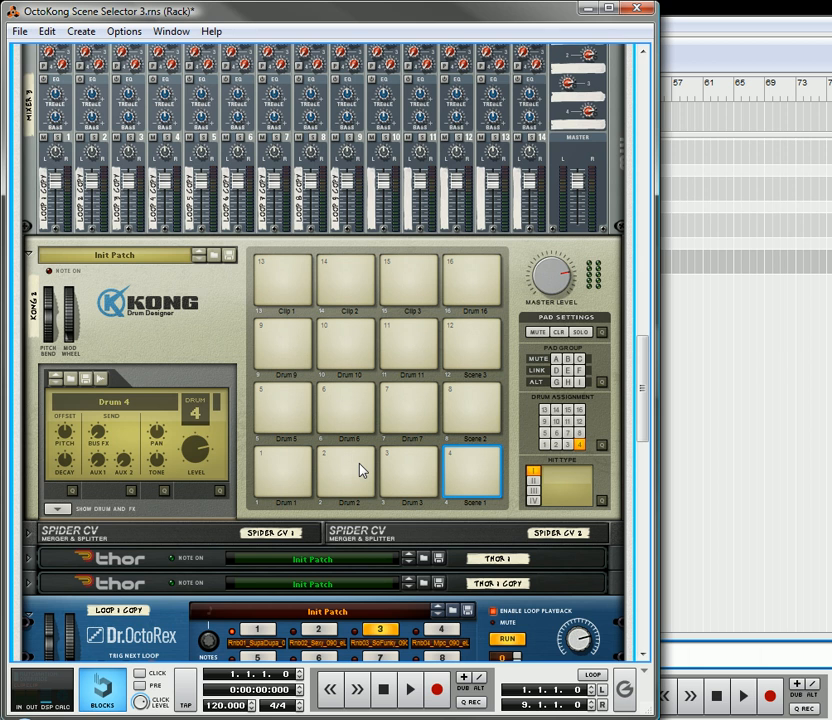
pyautogui.moveTo(353, 474)
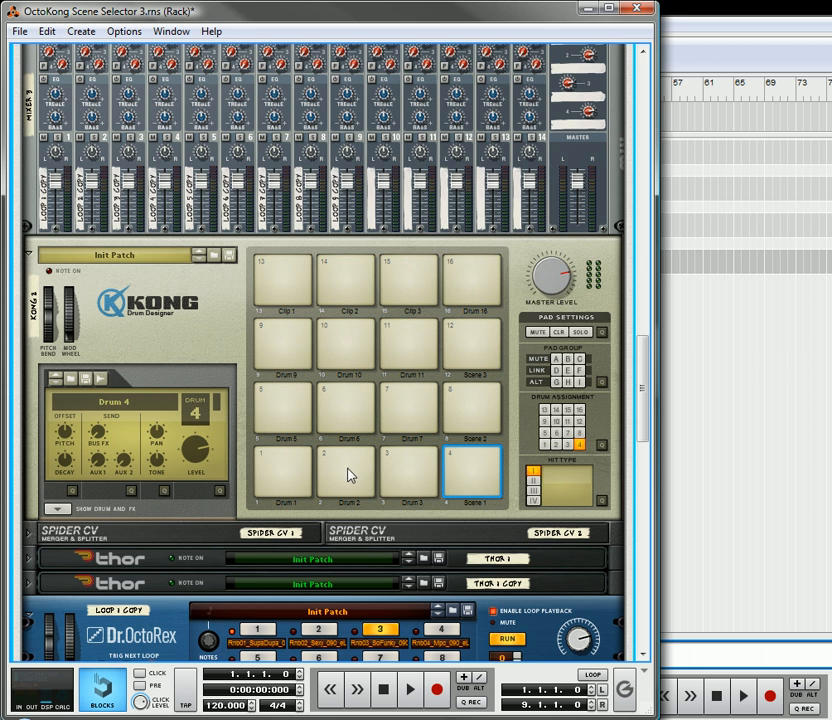